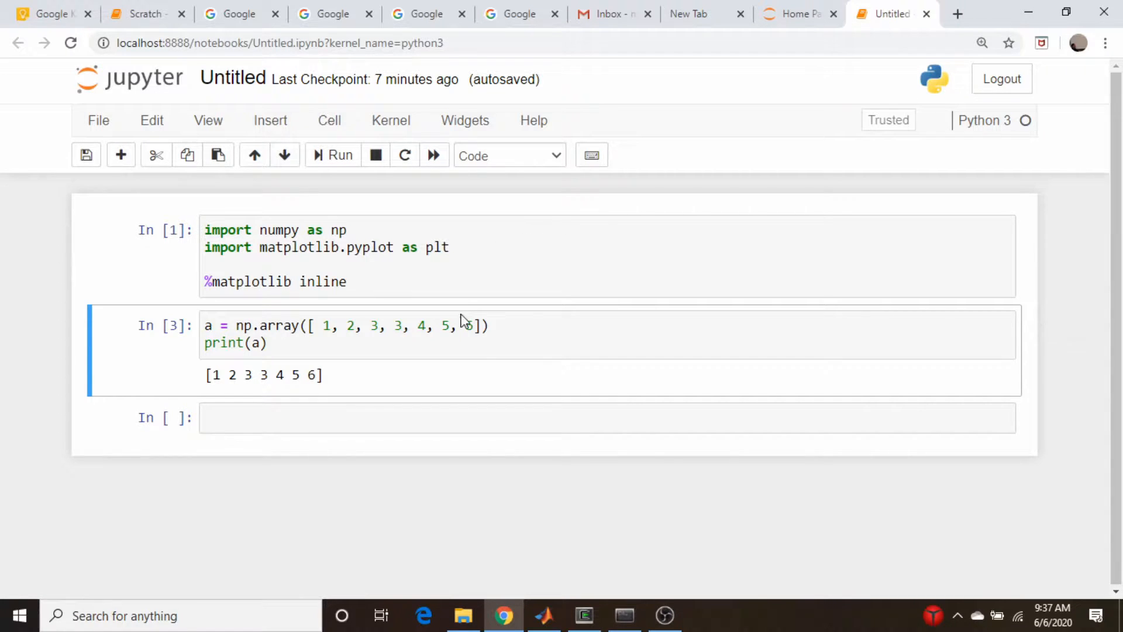
mouse_move(511, 304)
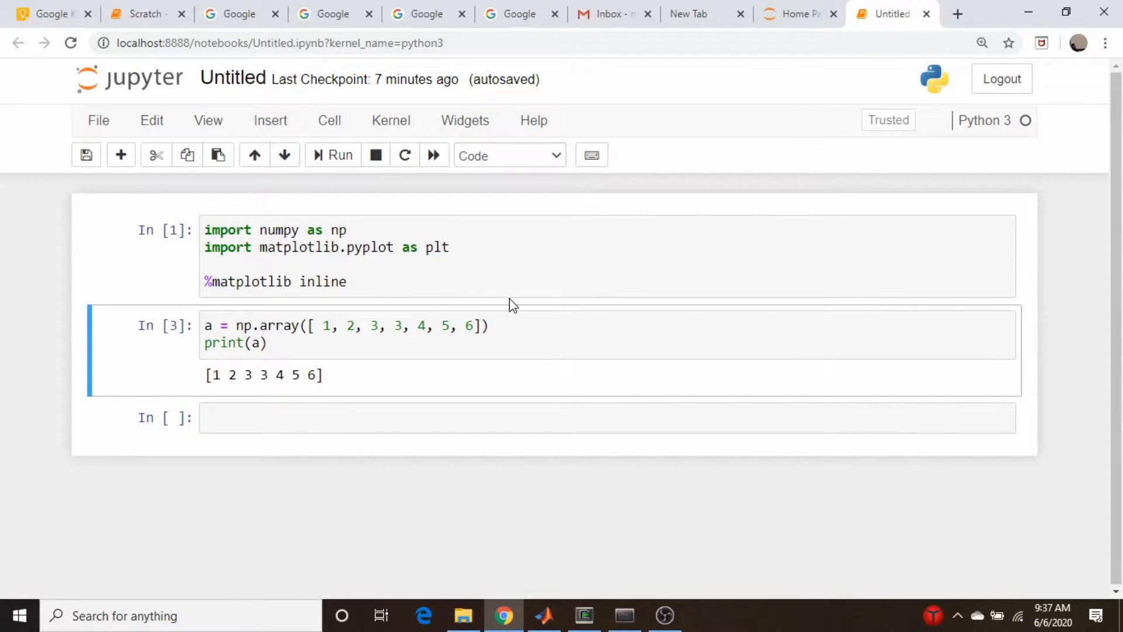
Step: Add print(np.unique(a)) below print(a) and run the cell, printing 1 2 3 4 5 6
click(528, 326)
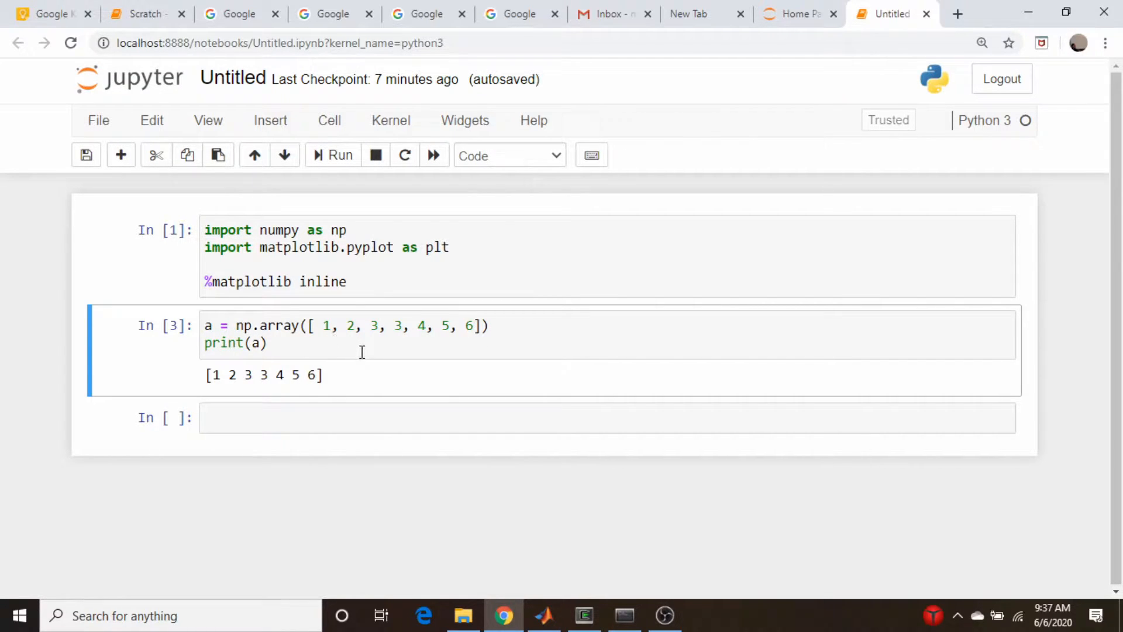
mouse_move(553, 334)
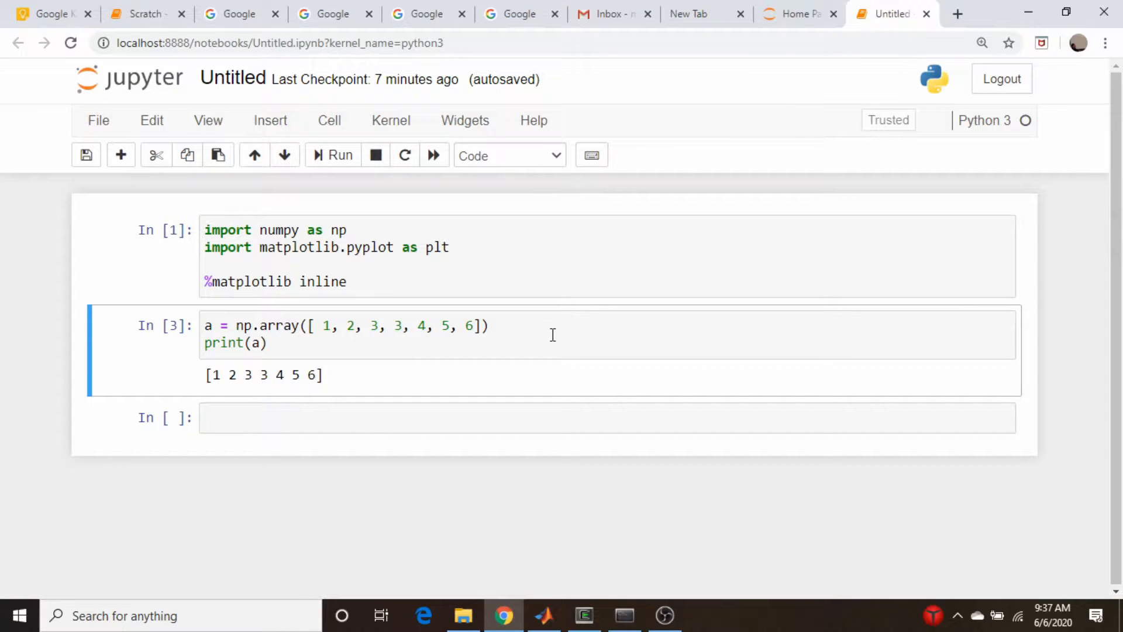
mouse_move(542, 347)
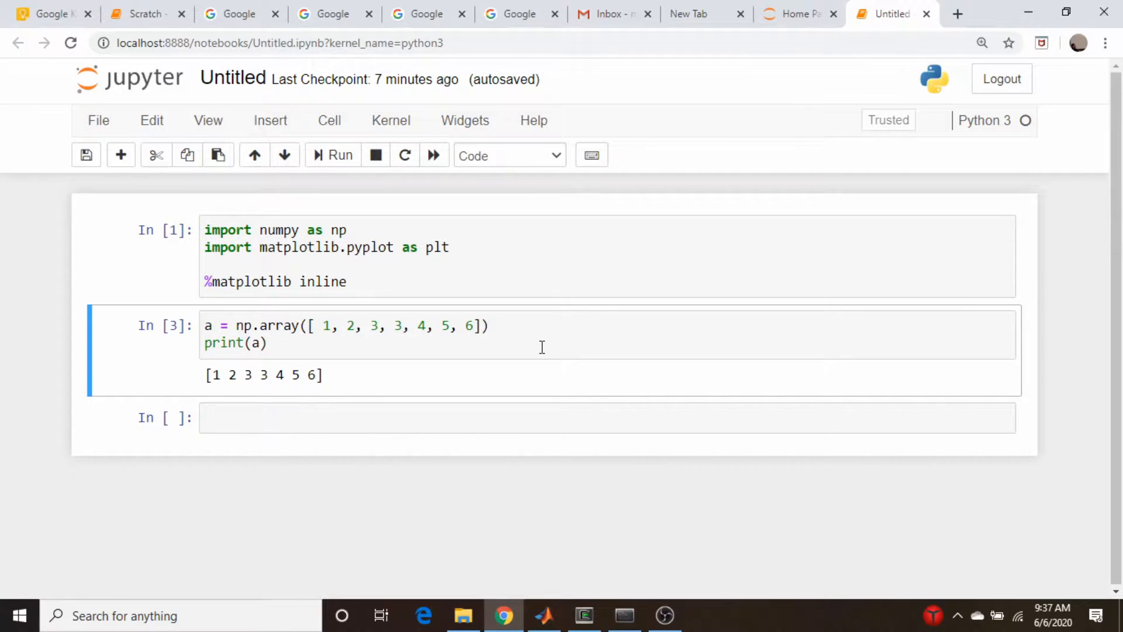
mouse_move(539, 352)
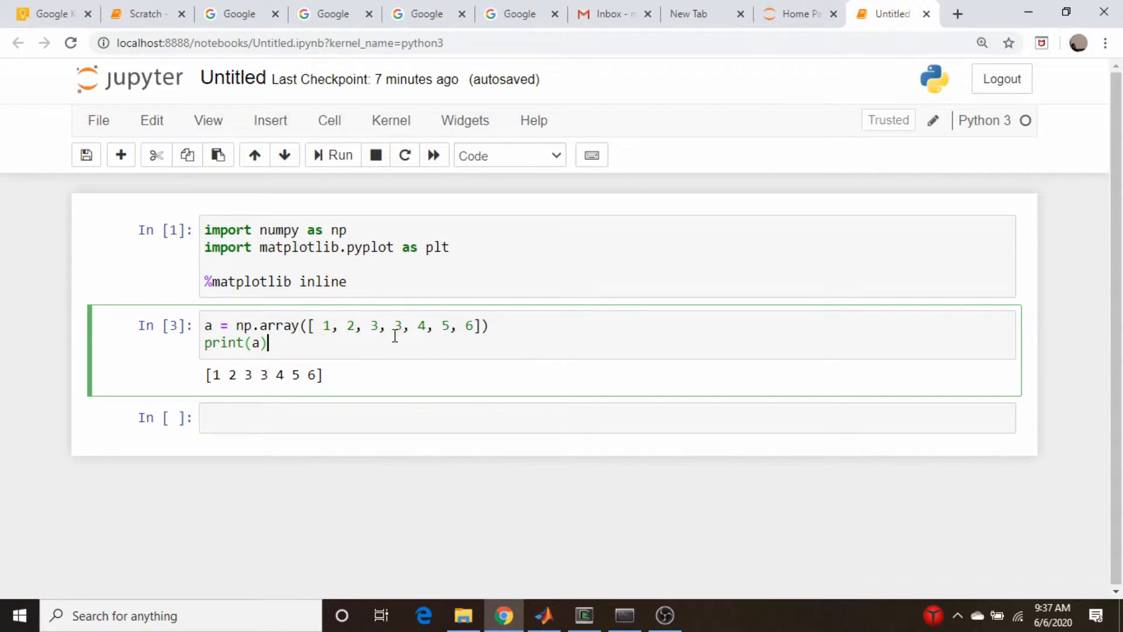
key(Enter)
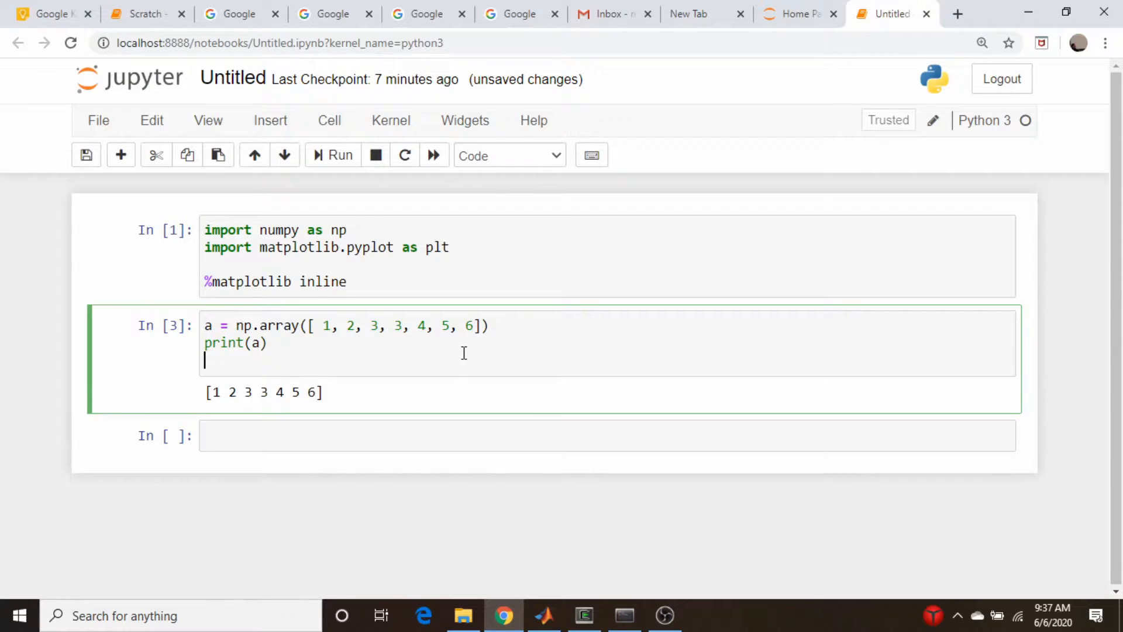
text(print( np))
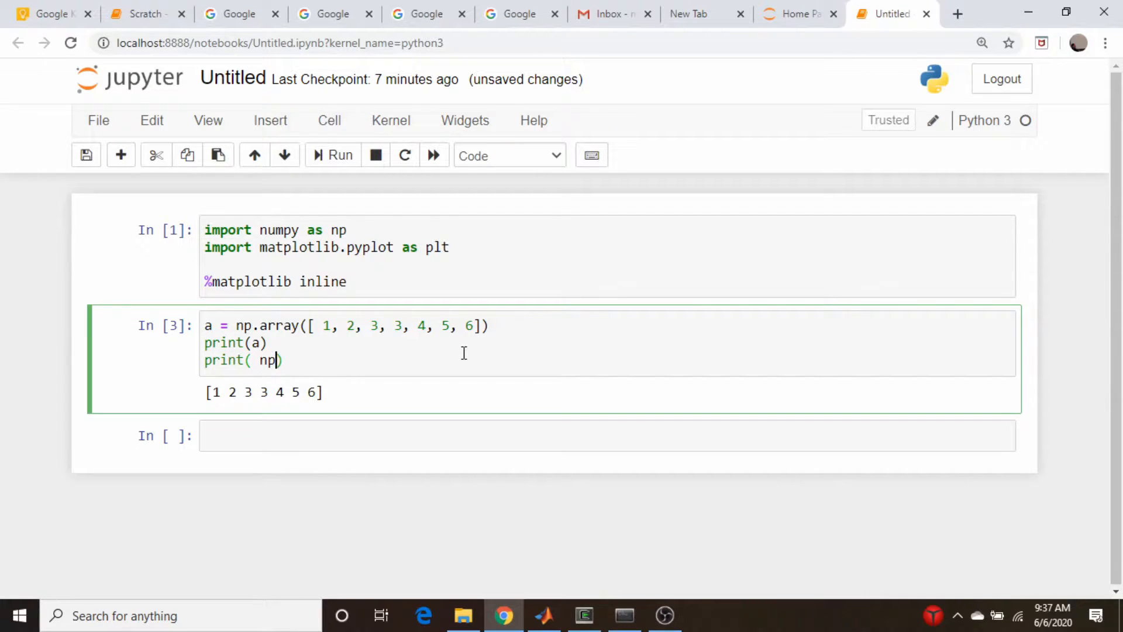
text(.unique())
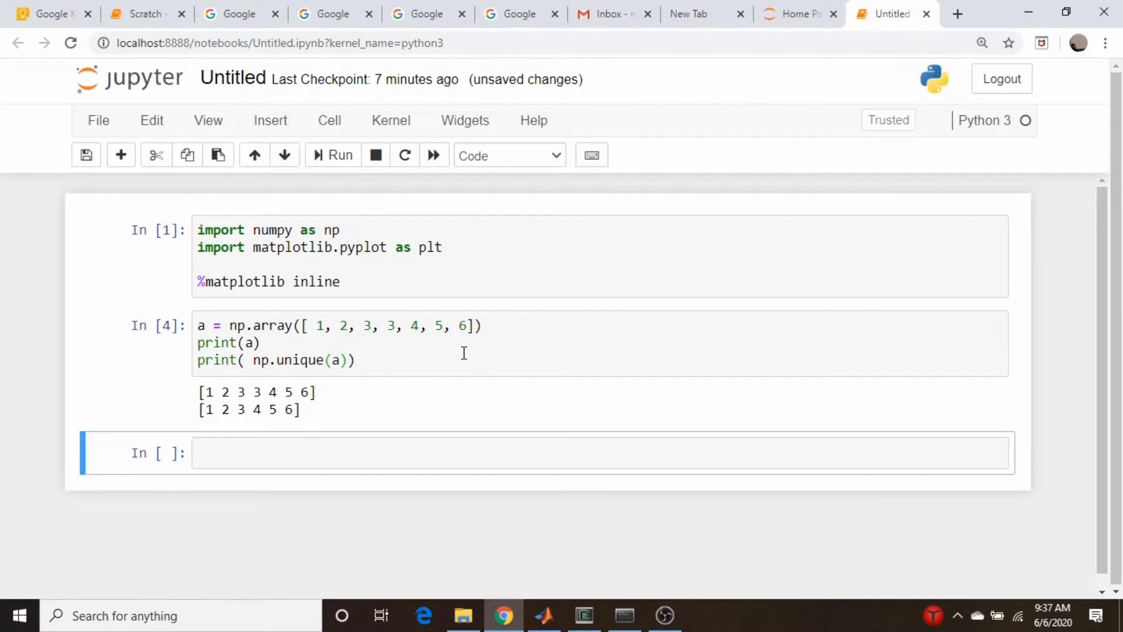
mouse_move(269, 434)
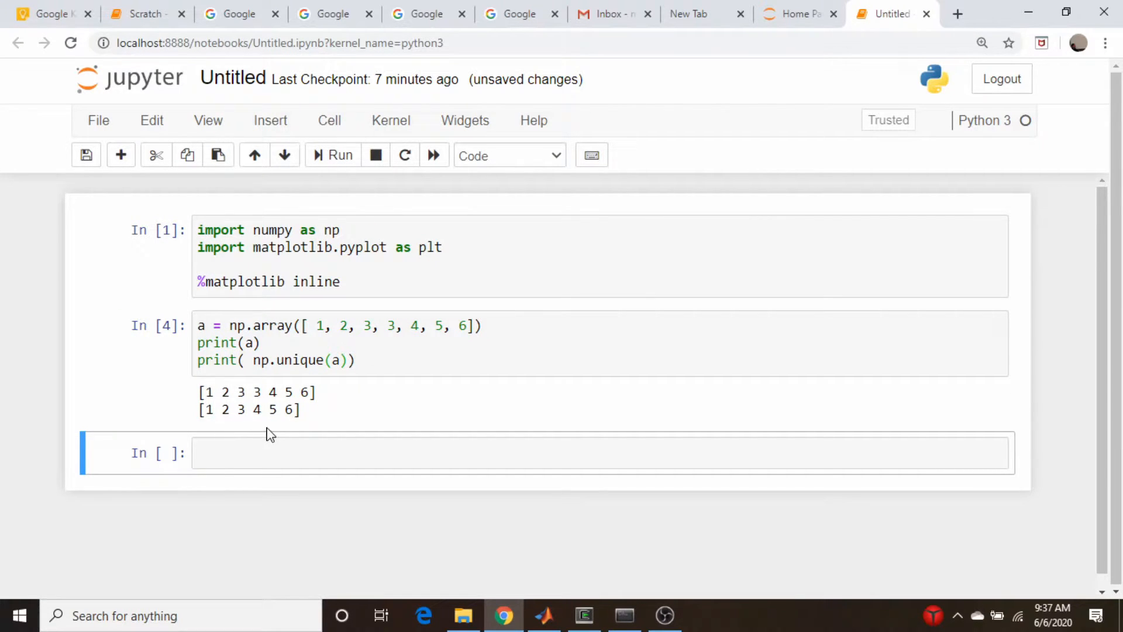
click(544, 615)
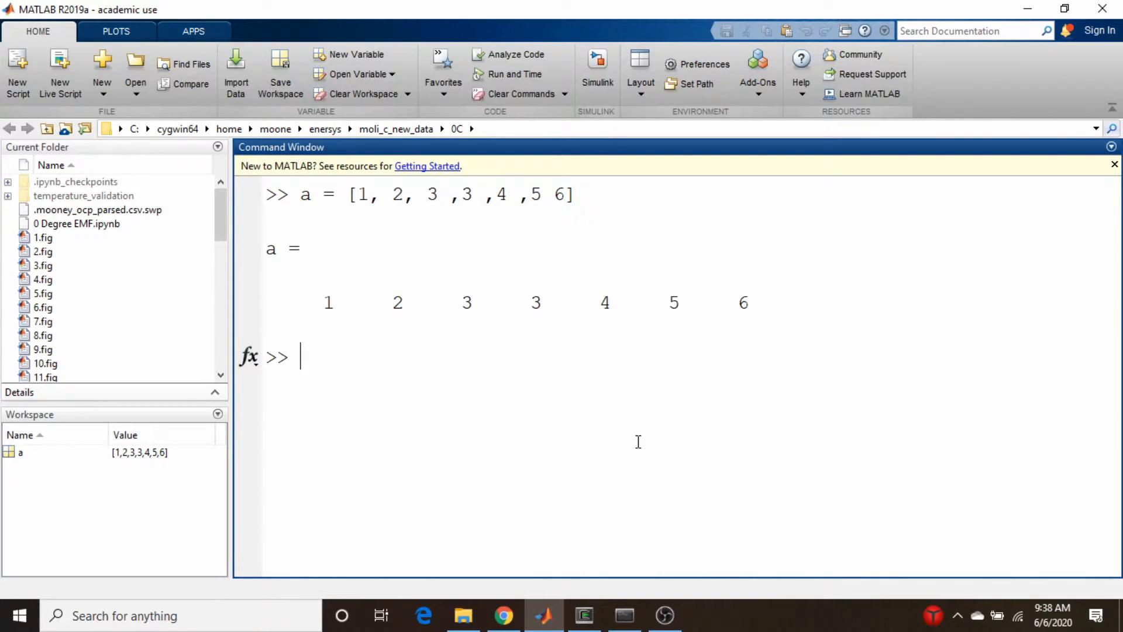
text(uun)
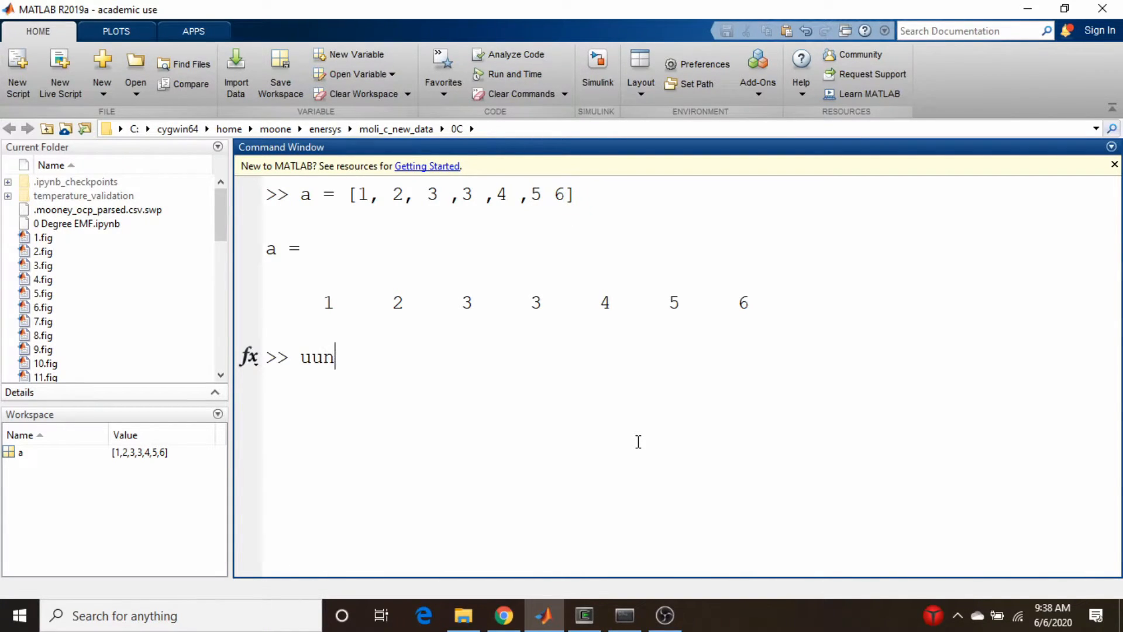
text(ique)
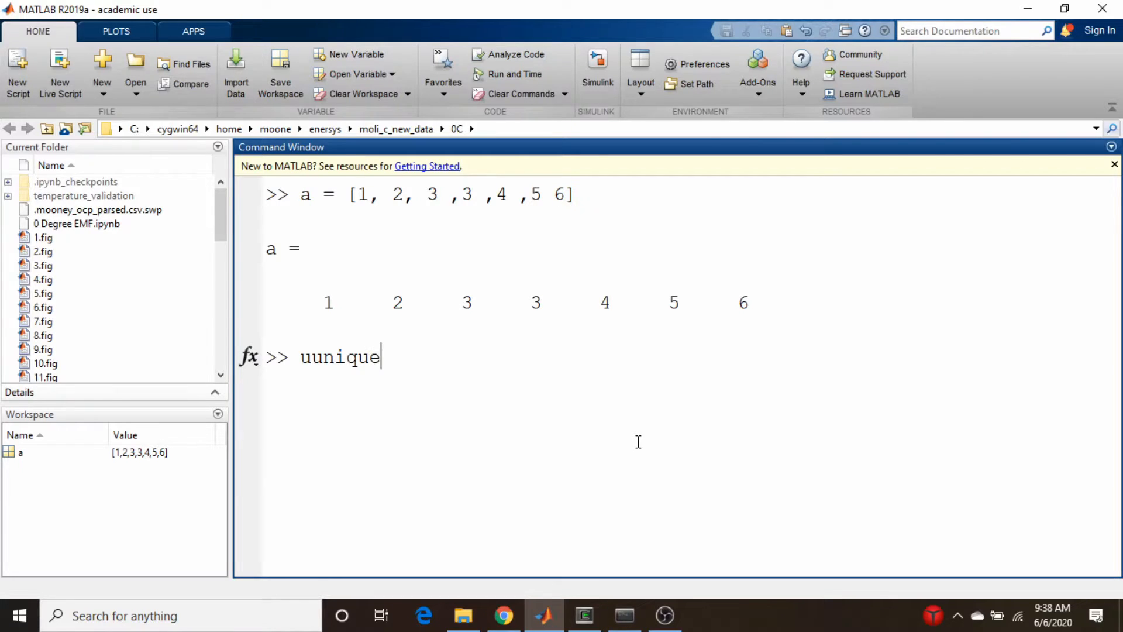
key(Enter)
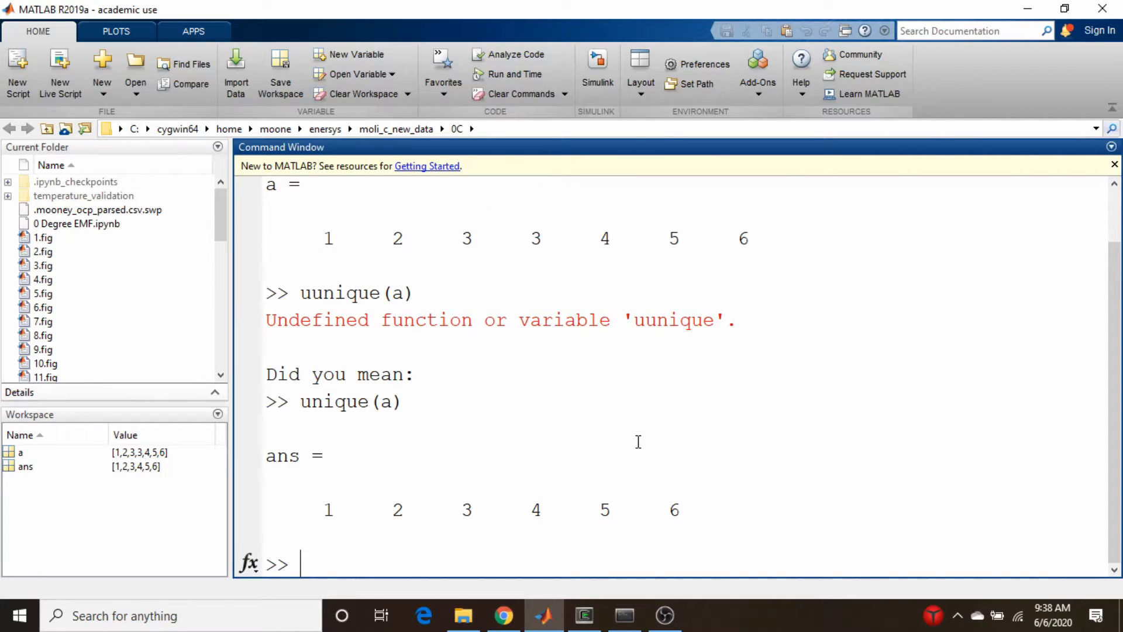
mouse_move(510, 508)
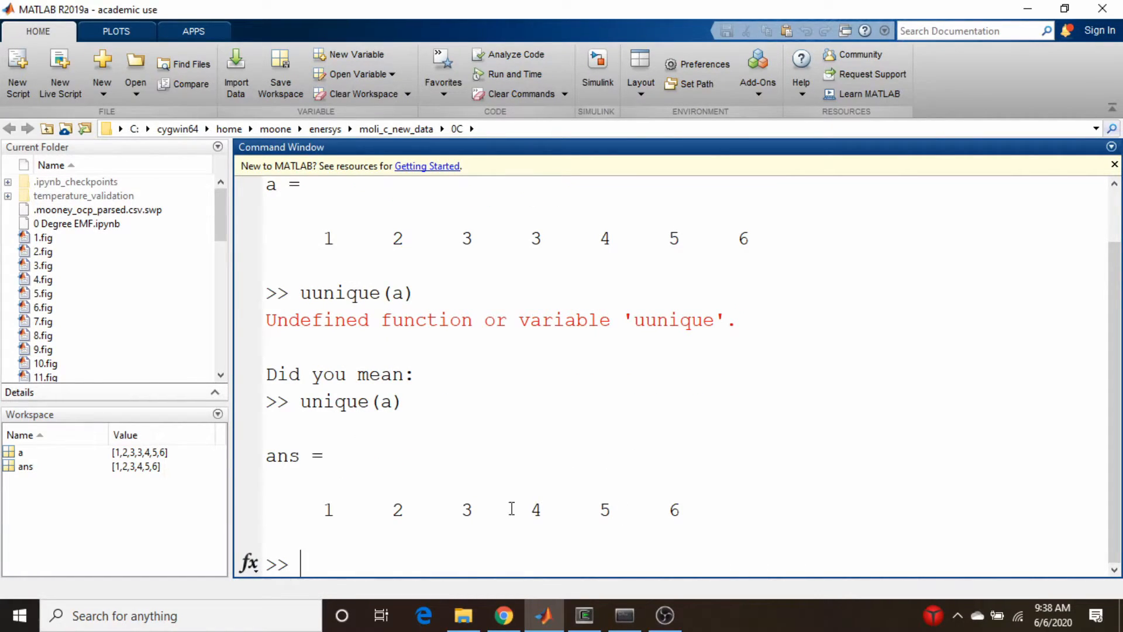
text(b = [a; [2 4 6 8 10 12 14]])
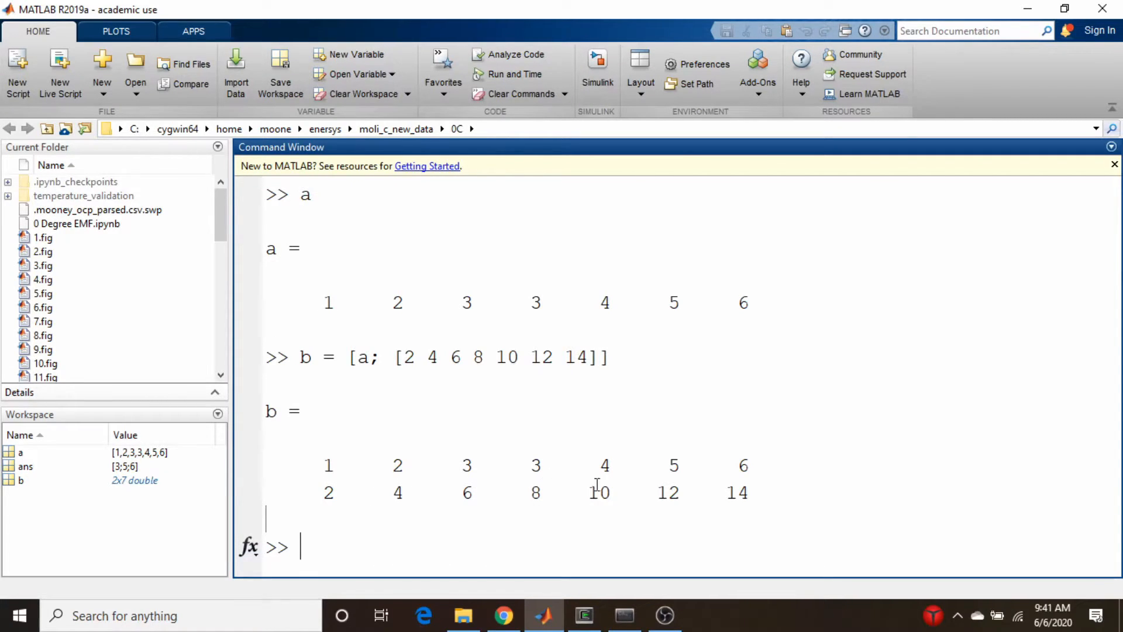
mouse_move(325, 524)
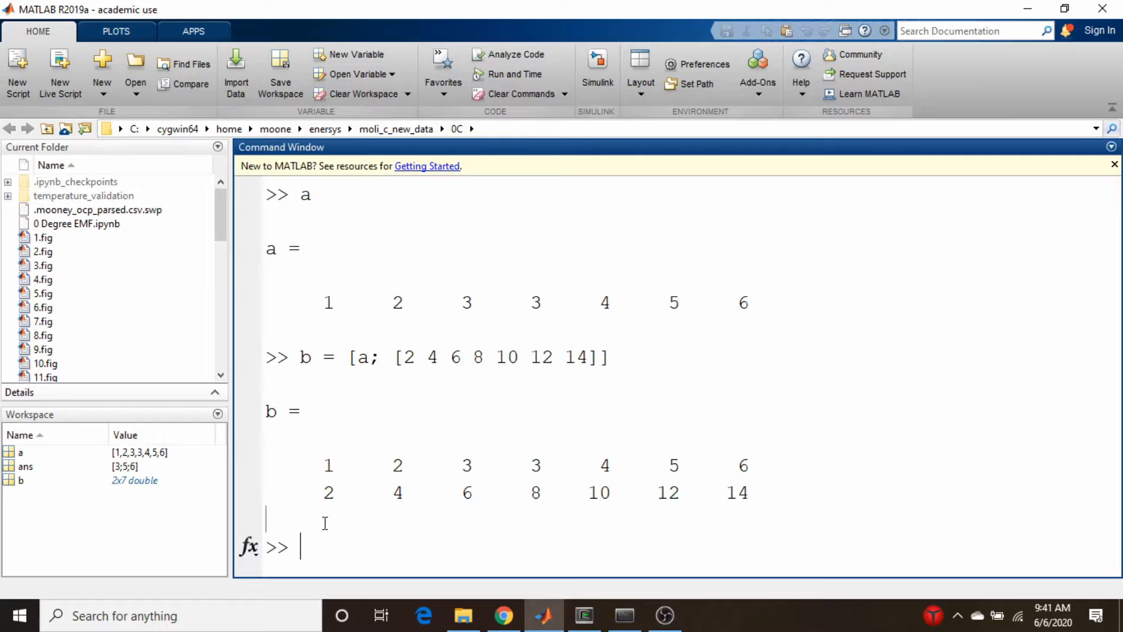
mouse_move(516, 487)
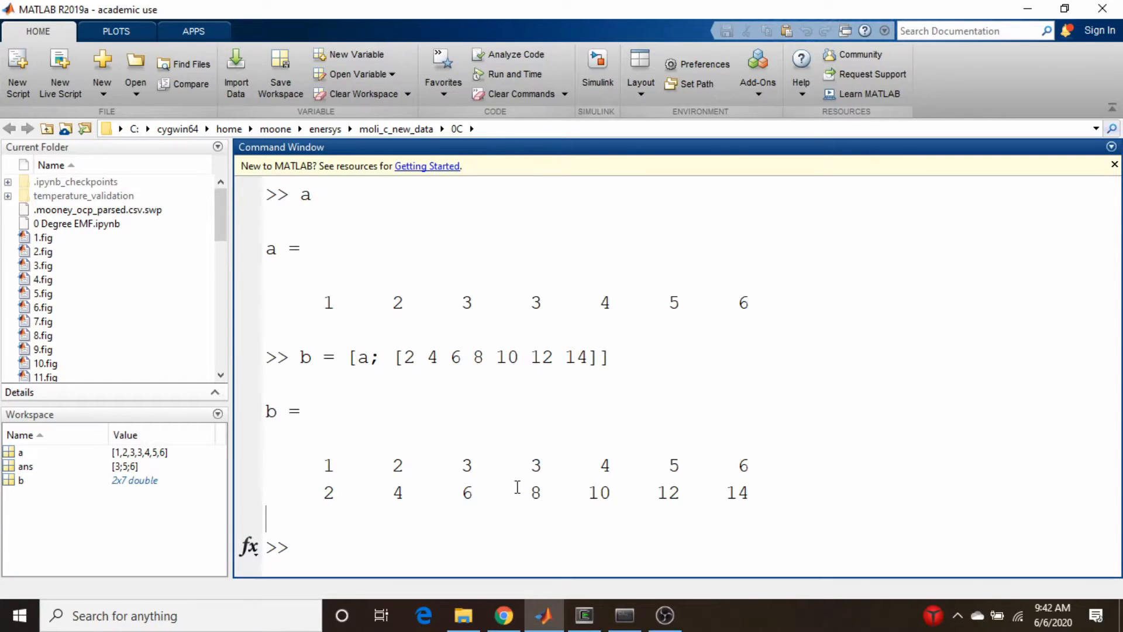
mouse_move(549, 524)
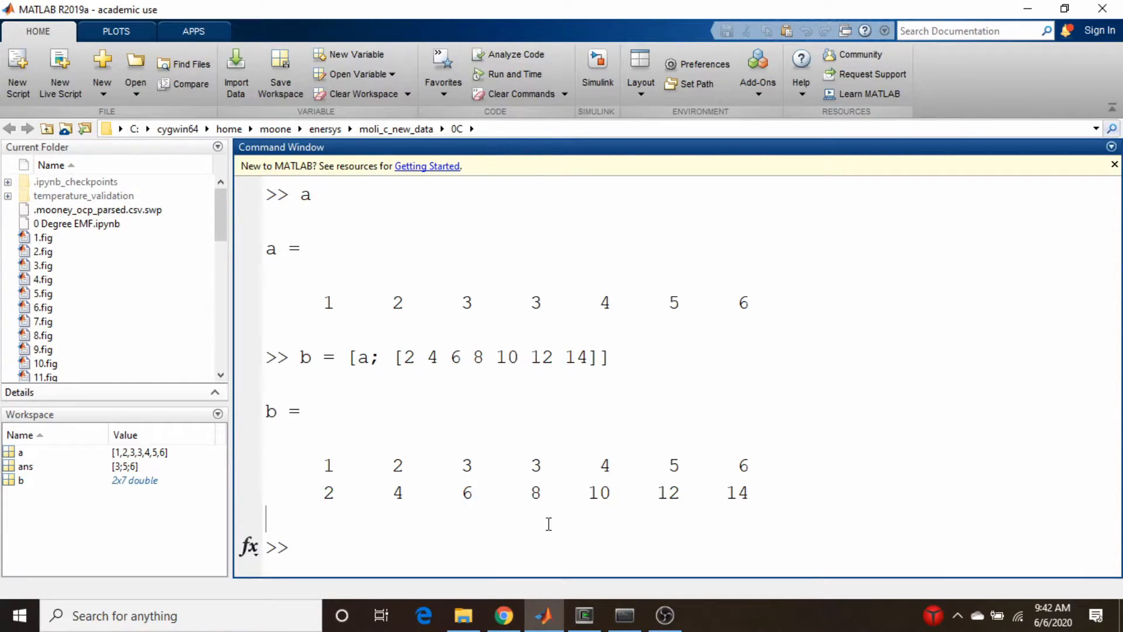
mouse_move(450, 469)
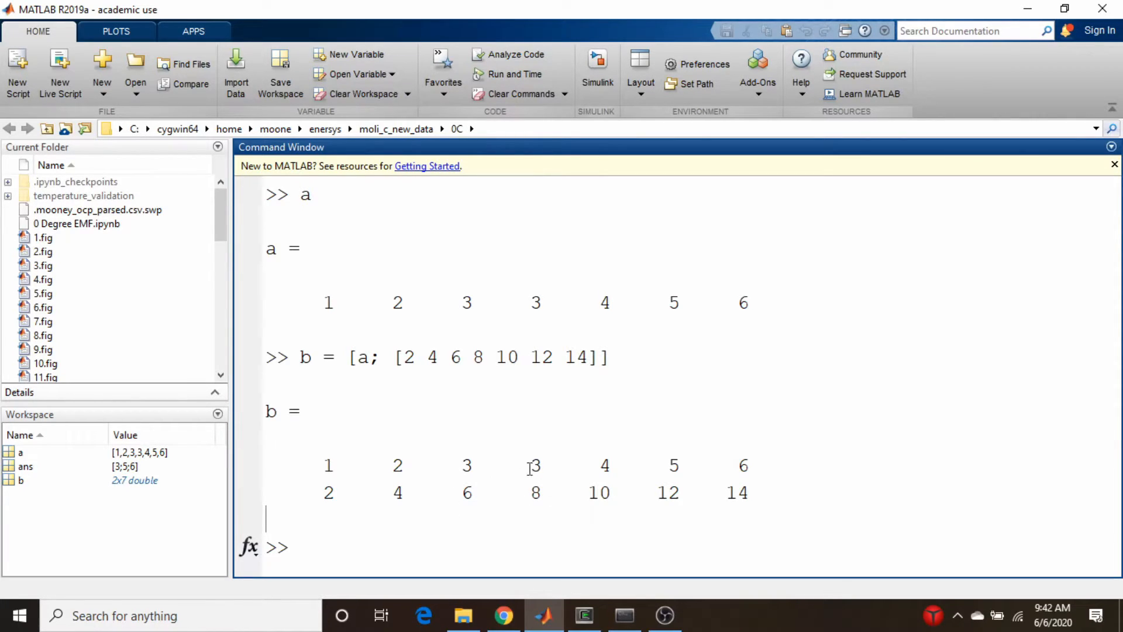
mouse_move(516, 489)
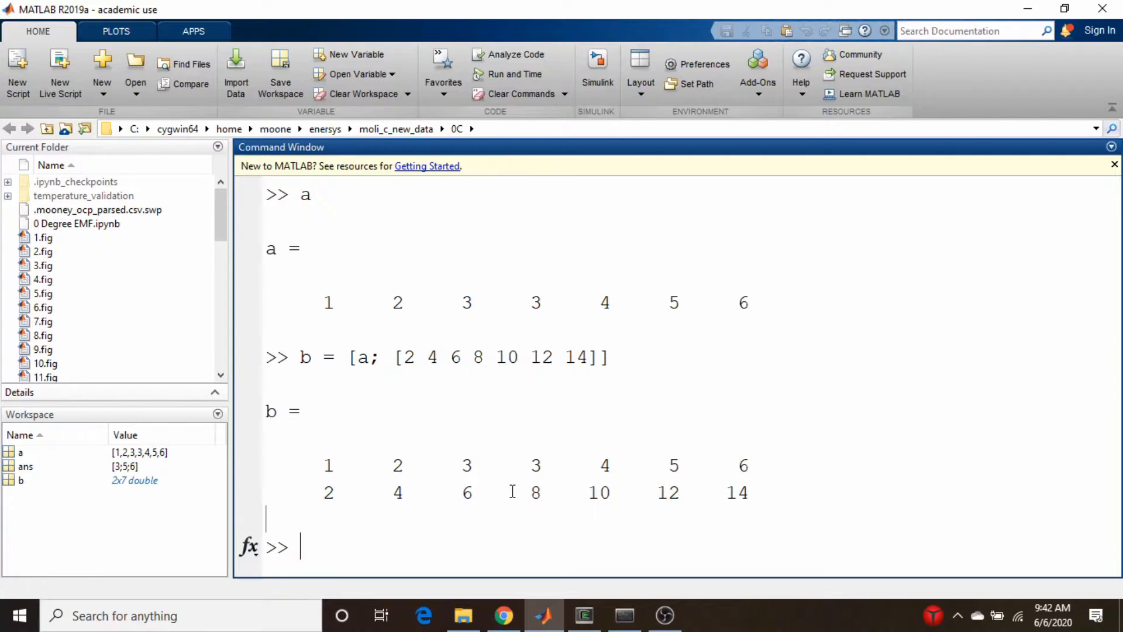
Step: Show diff(a), then set ind = find(diff(a)==0), which returns 3
text(d)
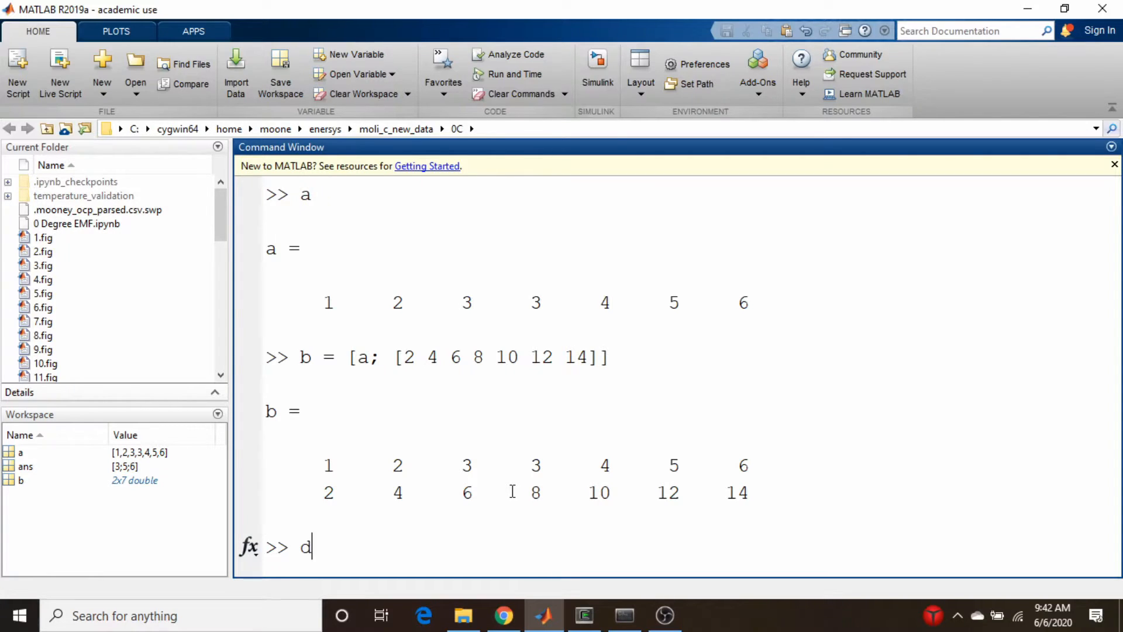
text(iff(a))
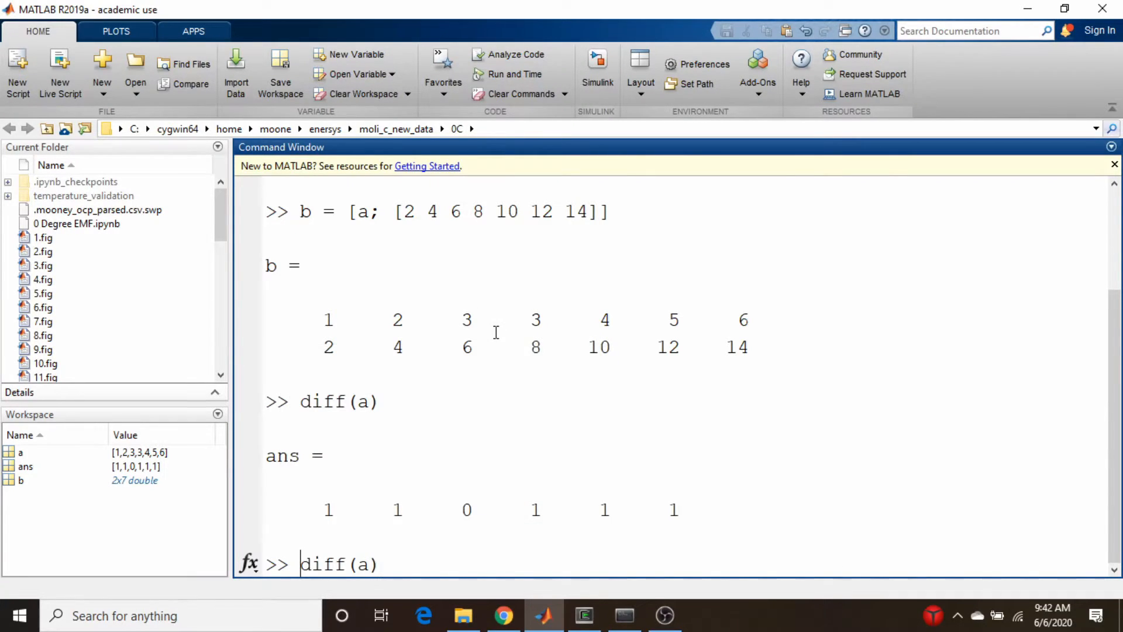
text(i)
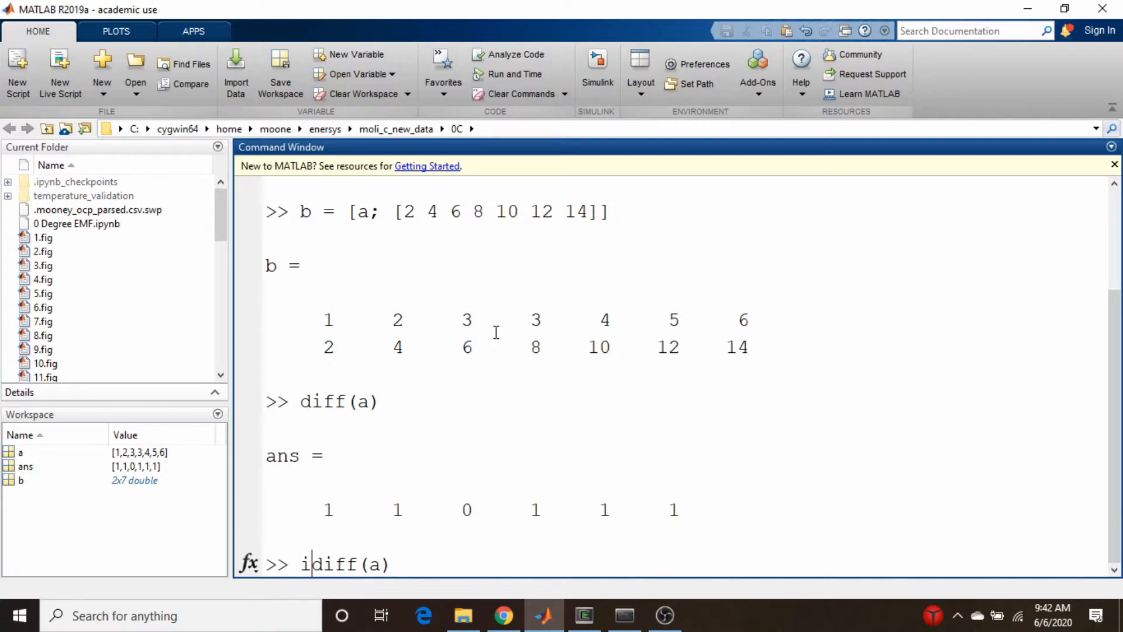
text(nd = find)
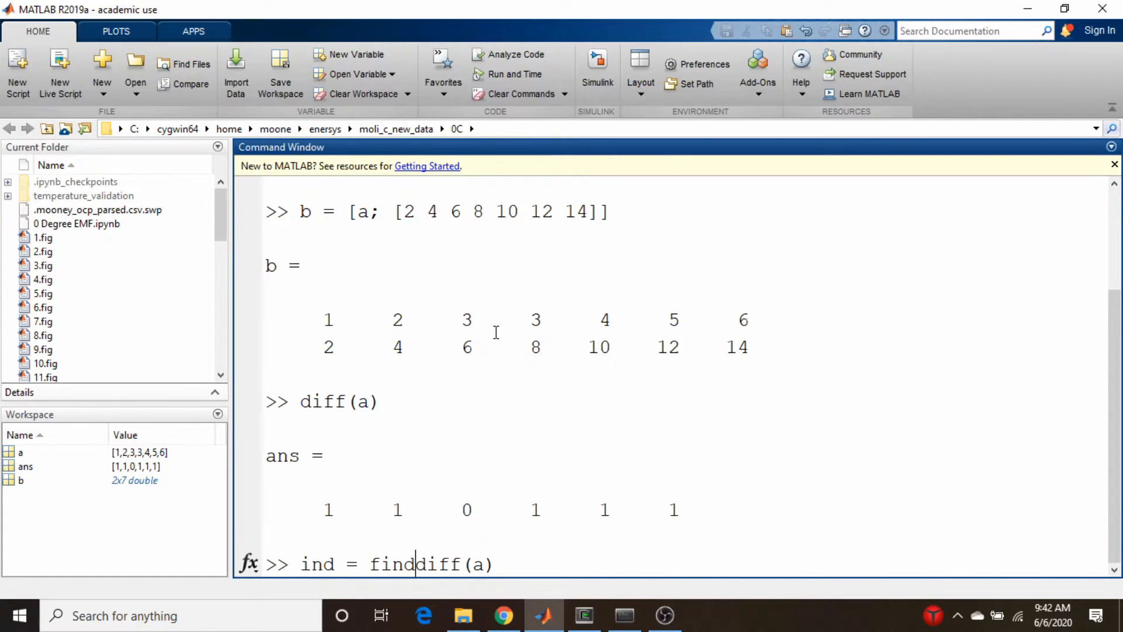
text(()
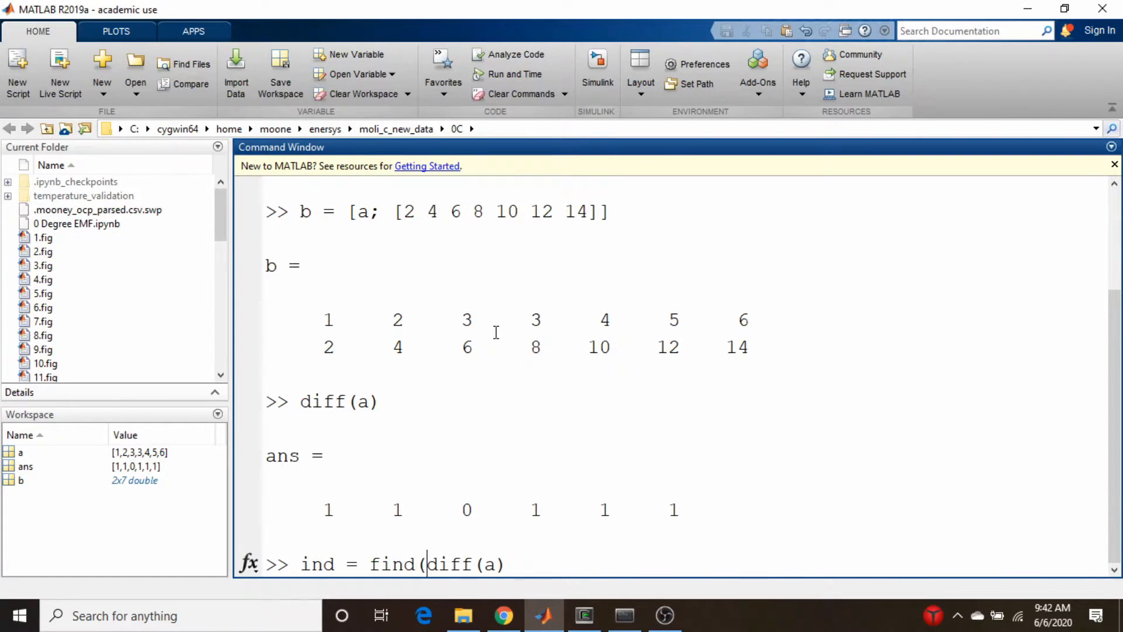
text())
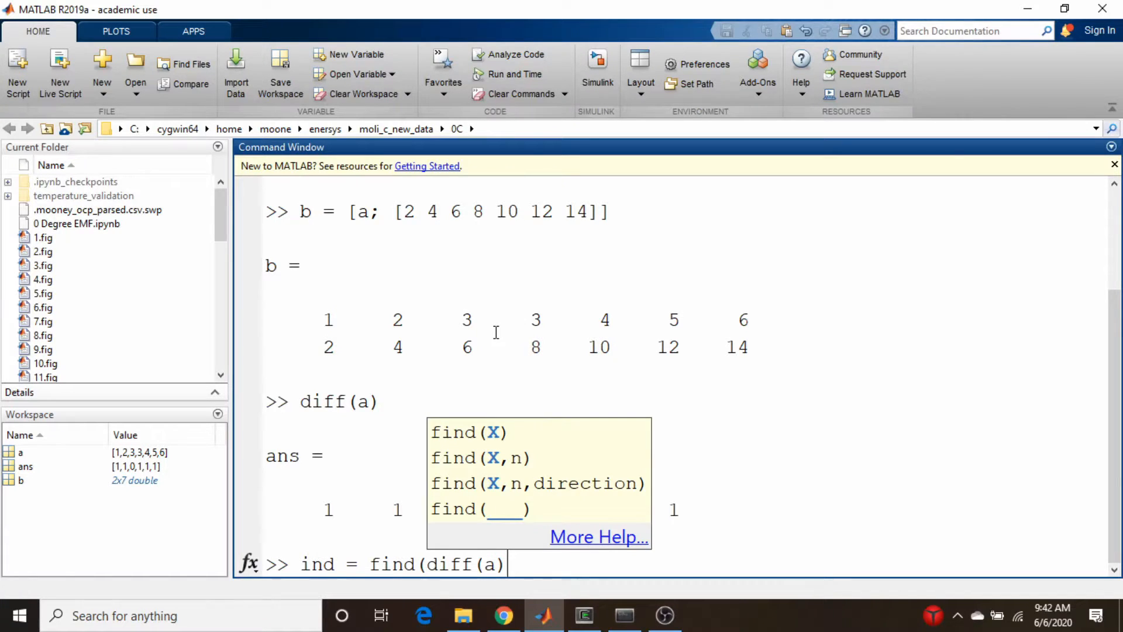
key(Enter)
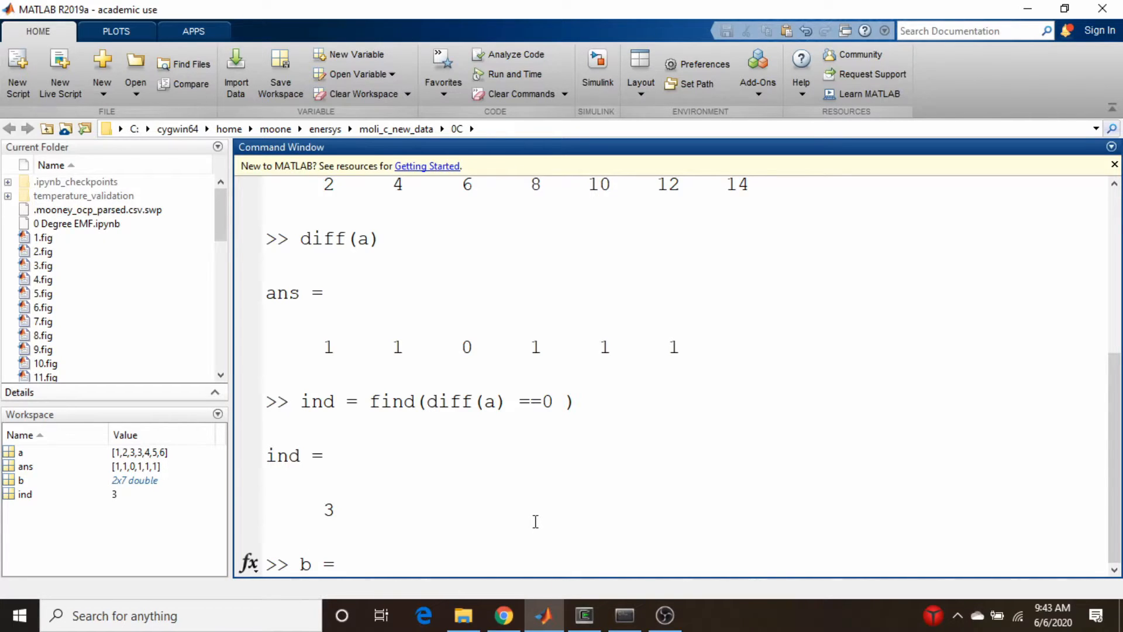
Step: Delete column ind from b with b(:, ind) = [], then return to Jupyter
text([)
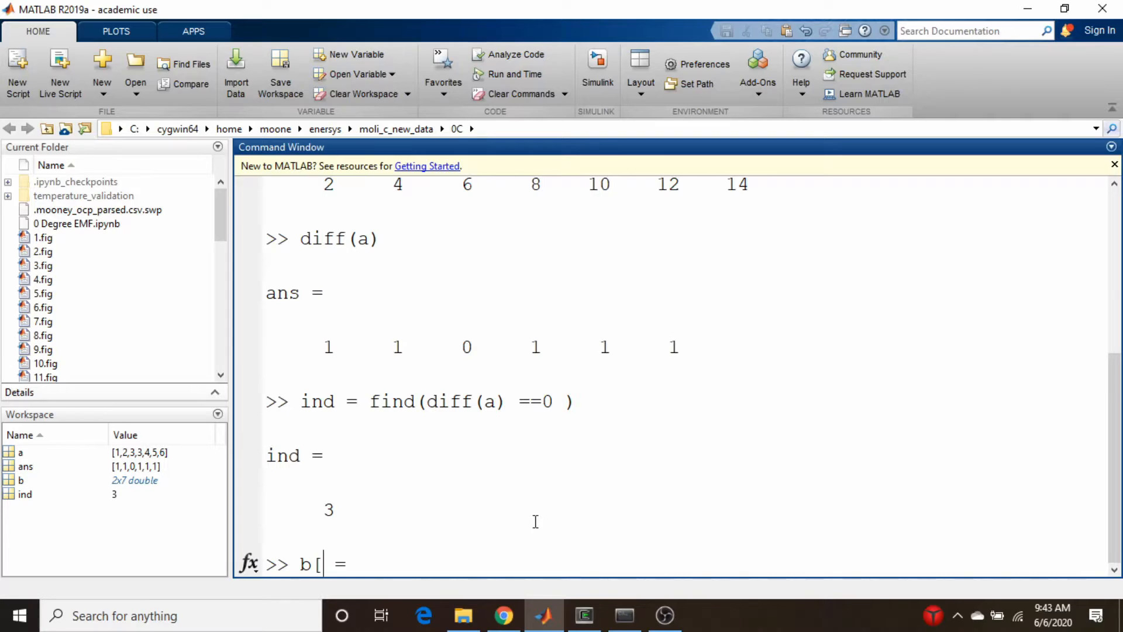
mouse_move(446, 363)
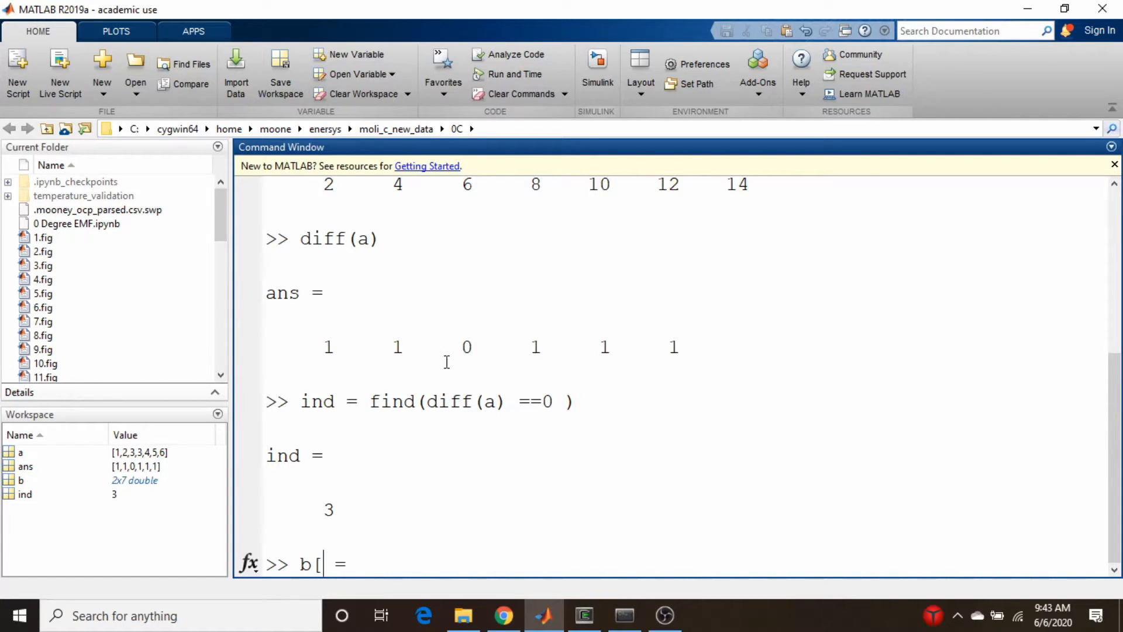
text(:, ind)
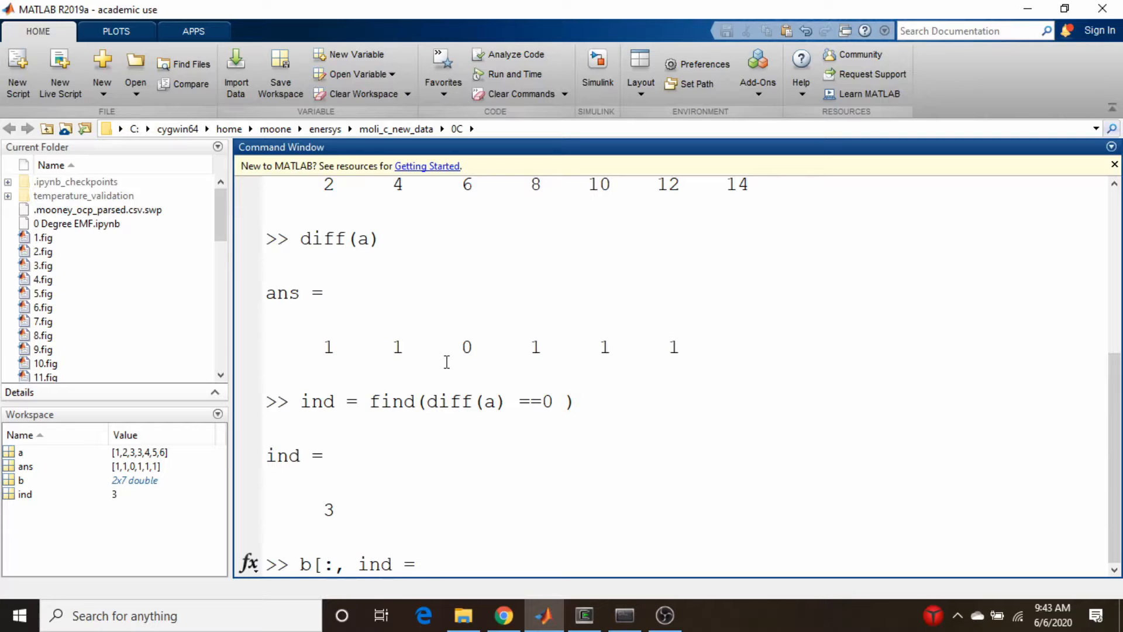
text(] = [] =)
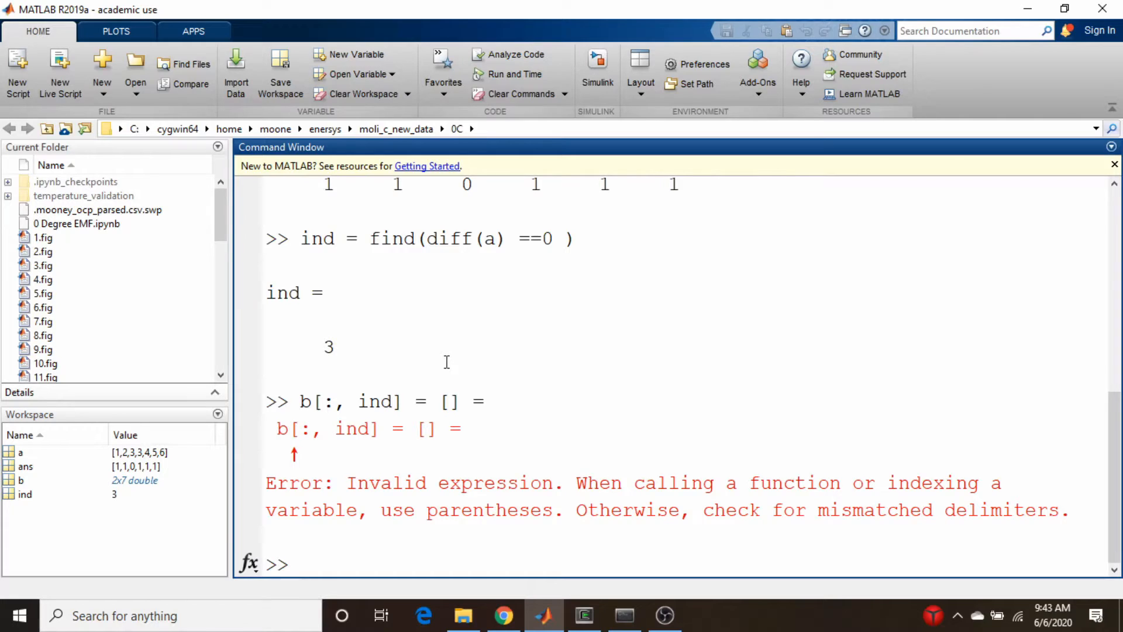
mouse_move(577, 517)
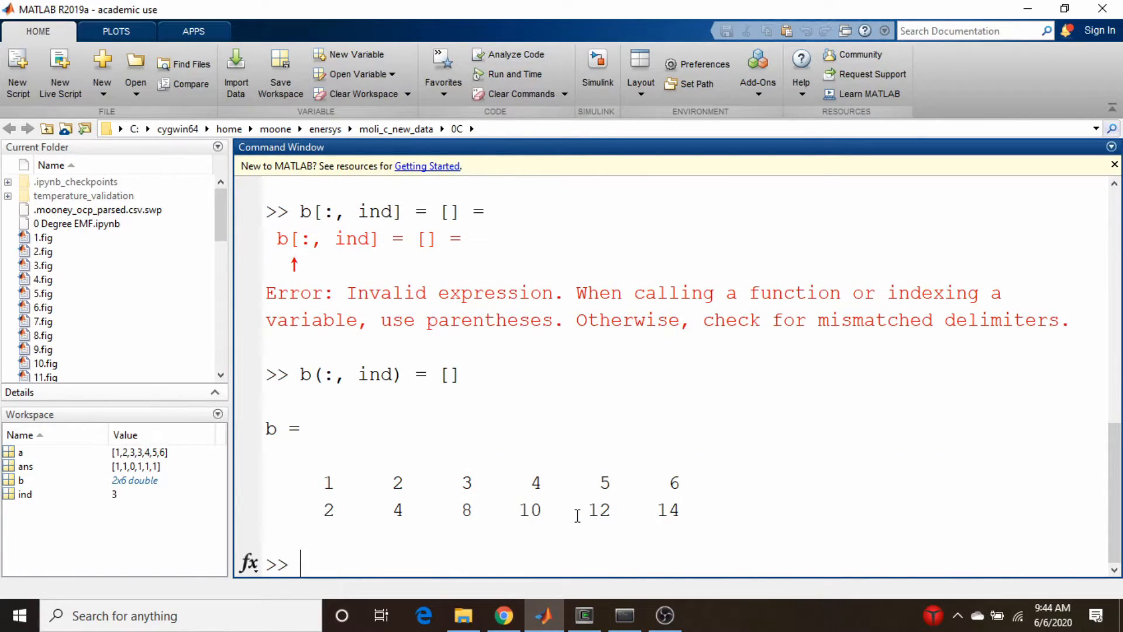
mouse_move(471, 505)
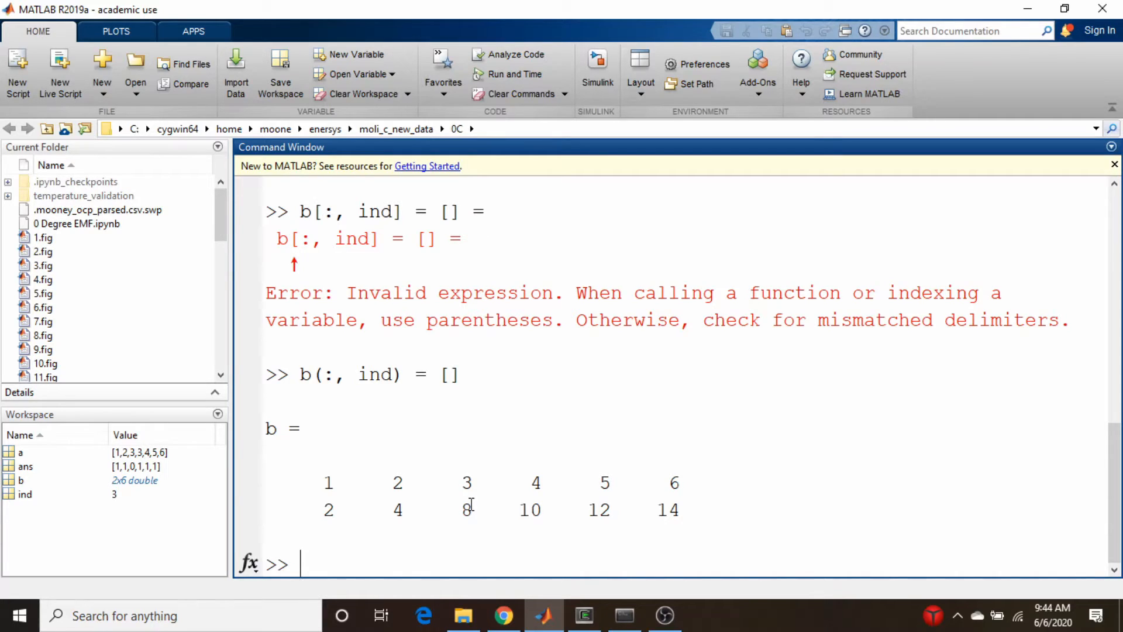
click(503, 615)
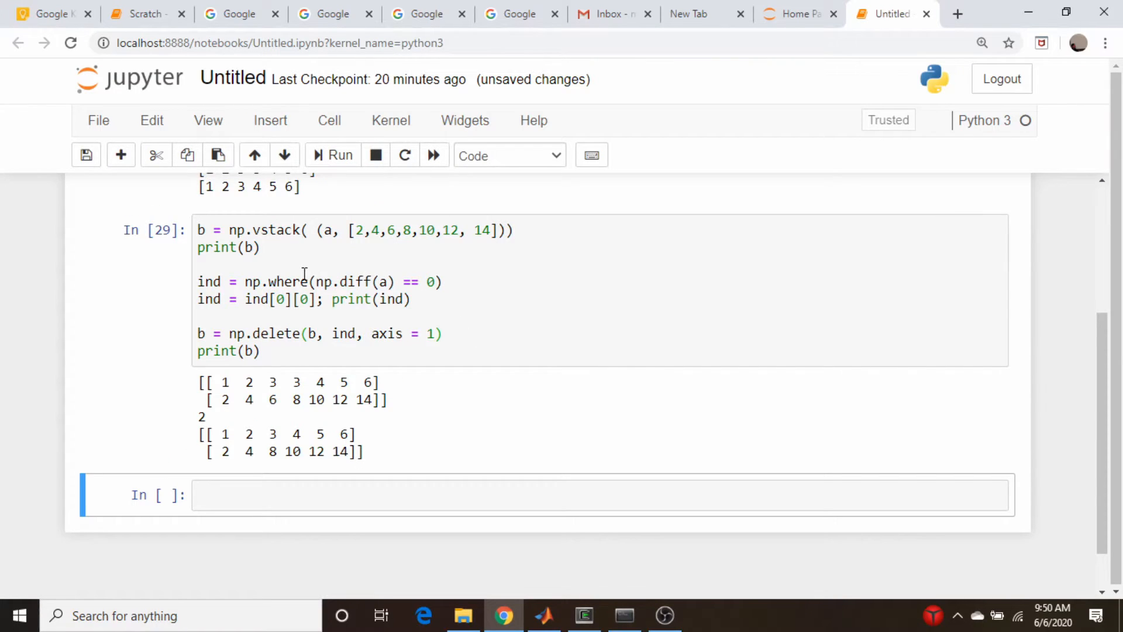
mouse_move(318, 429)
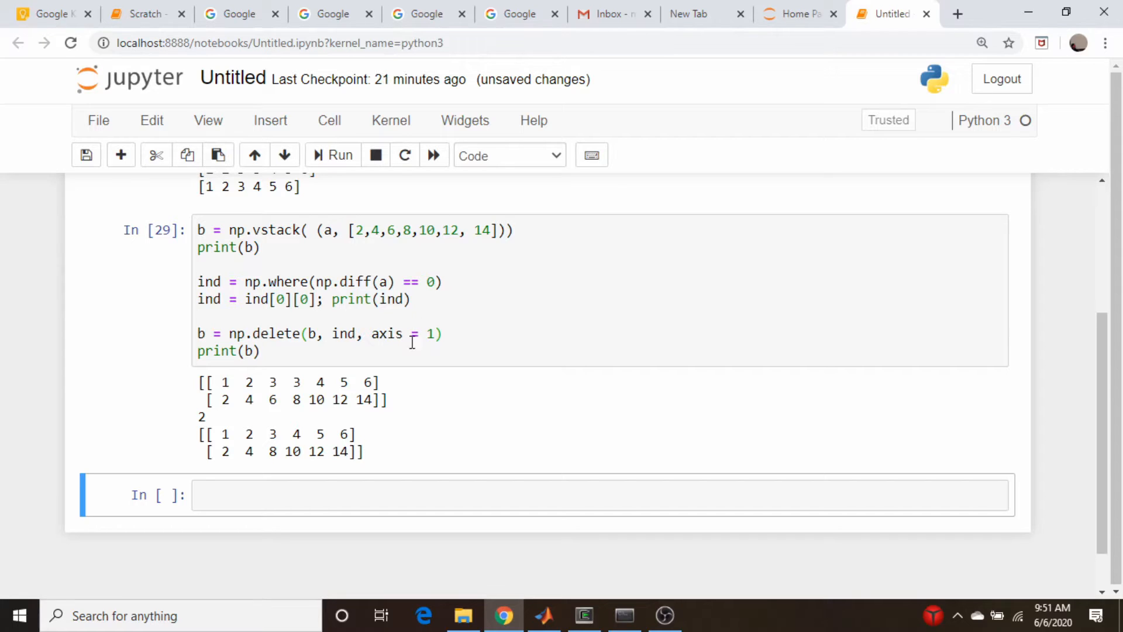
mouse_move(273, 390)
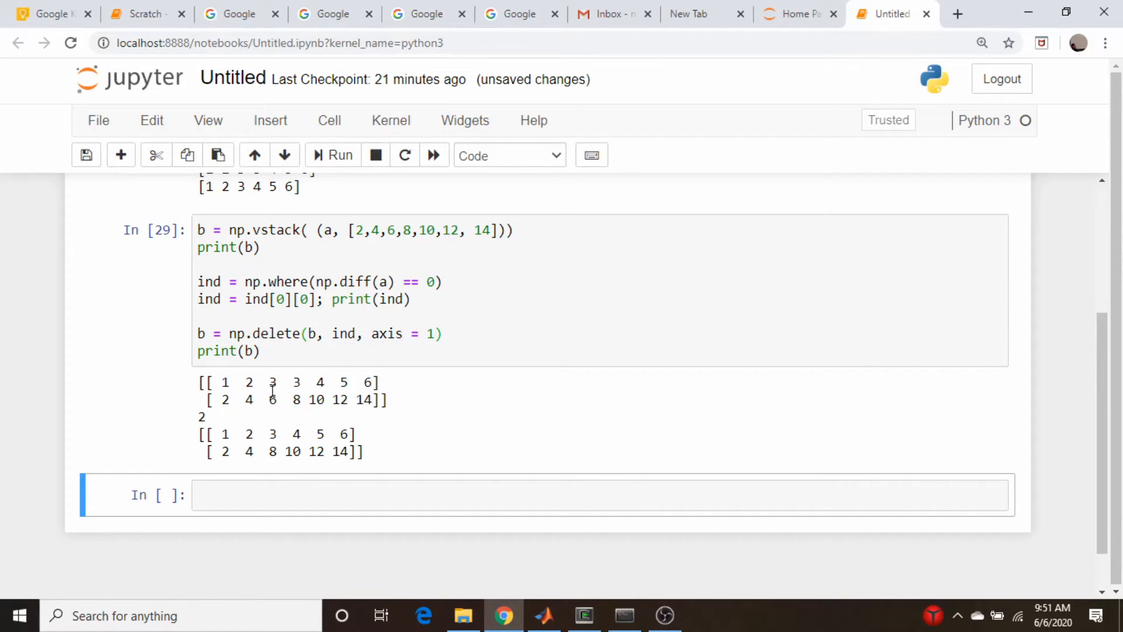
mouse_move(287, 430)
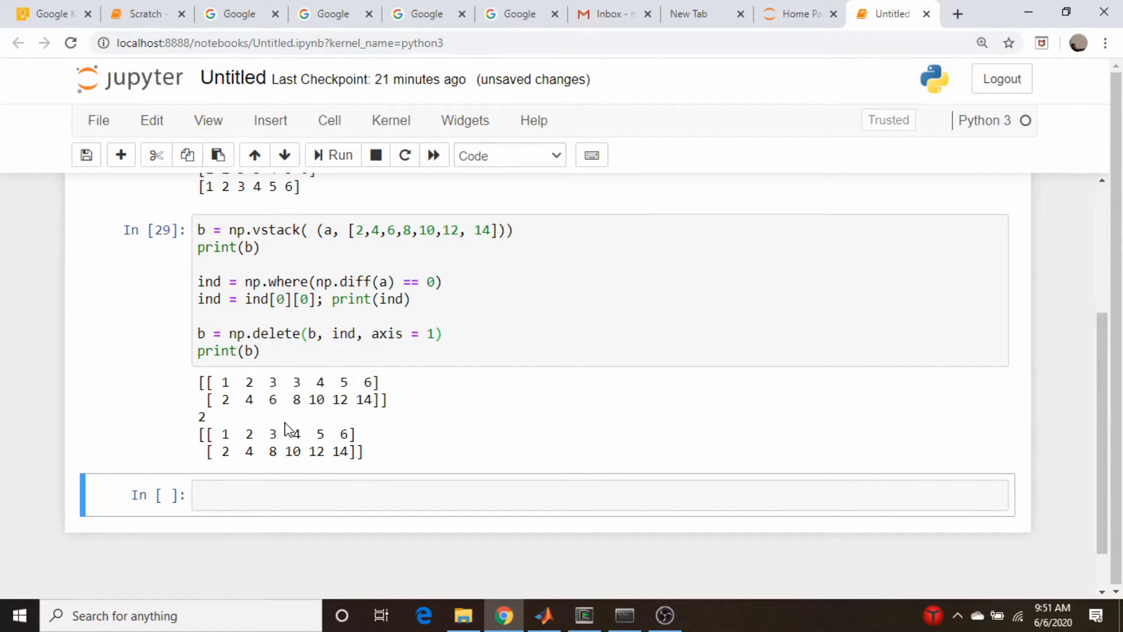
mouse_move(293, 430)
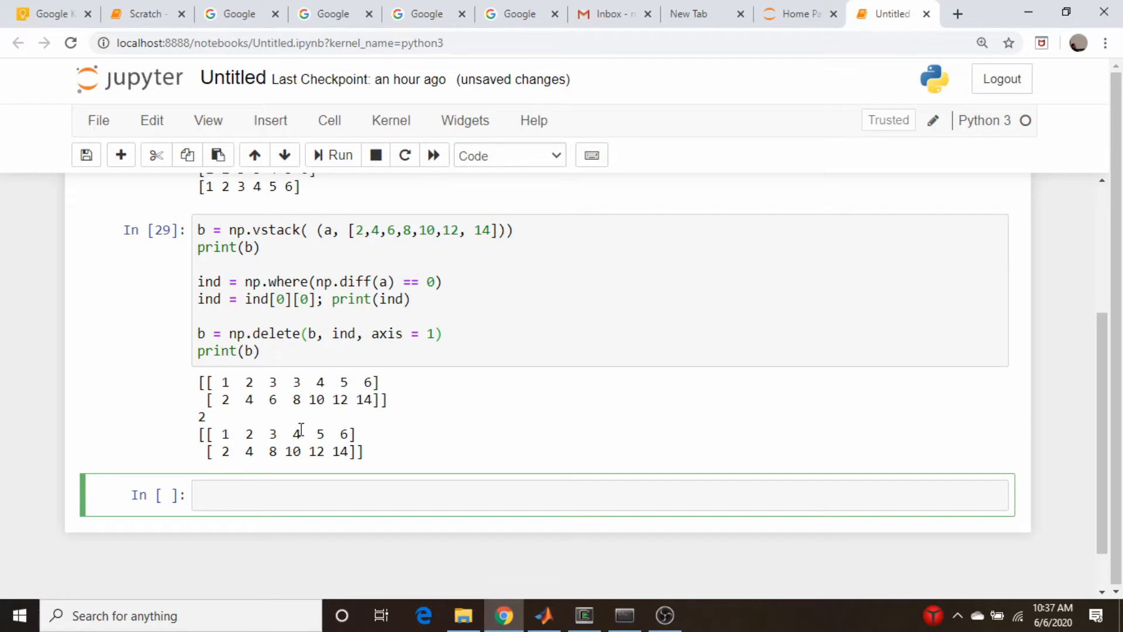
mouse_move(256, 415)
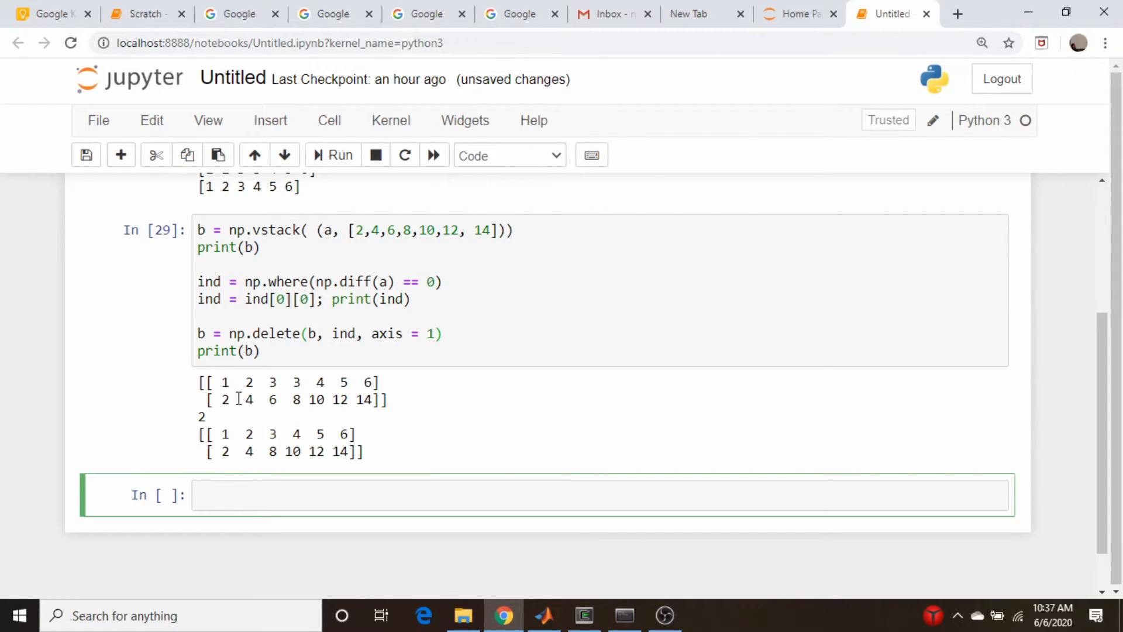
mouse_move(273, 429)
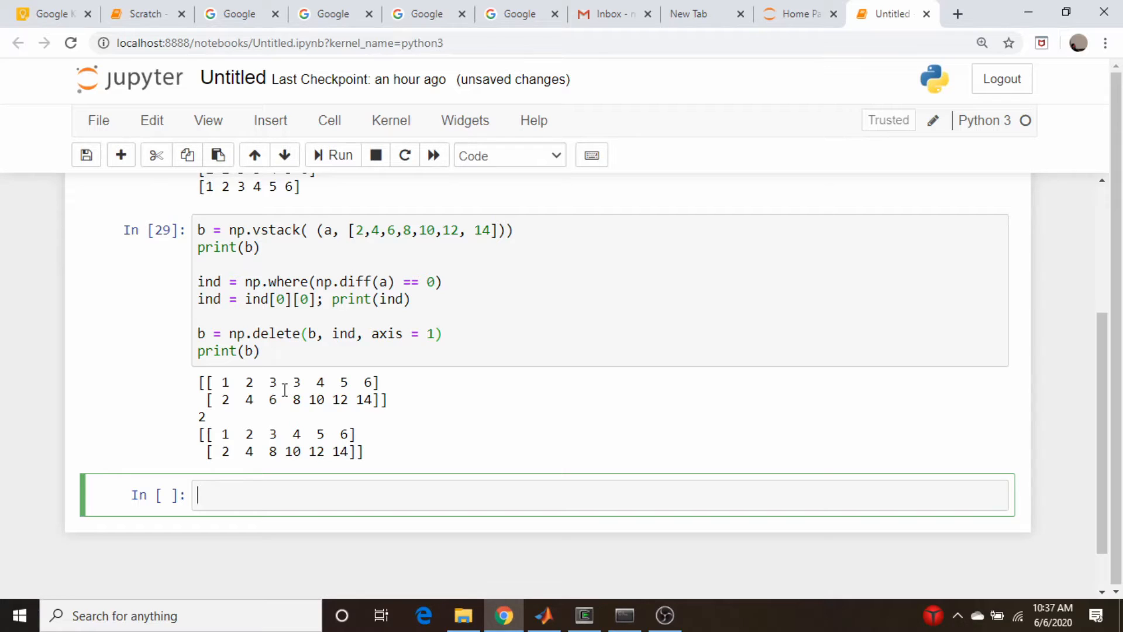
mouse_move(280, 398)
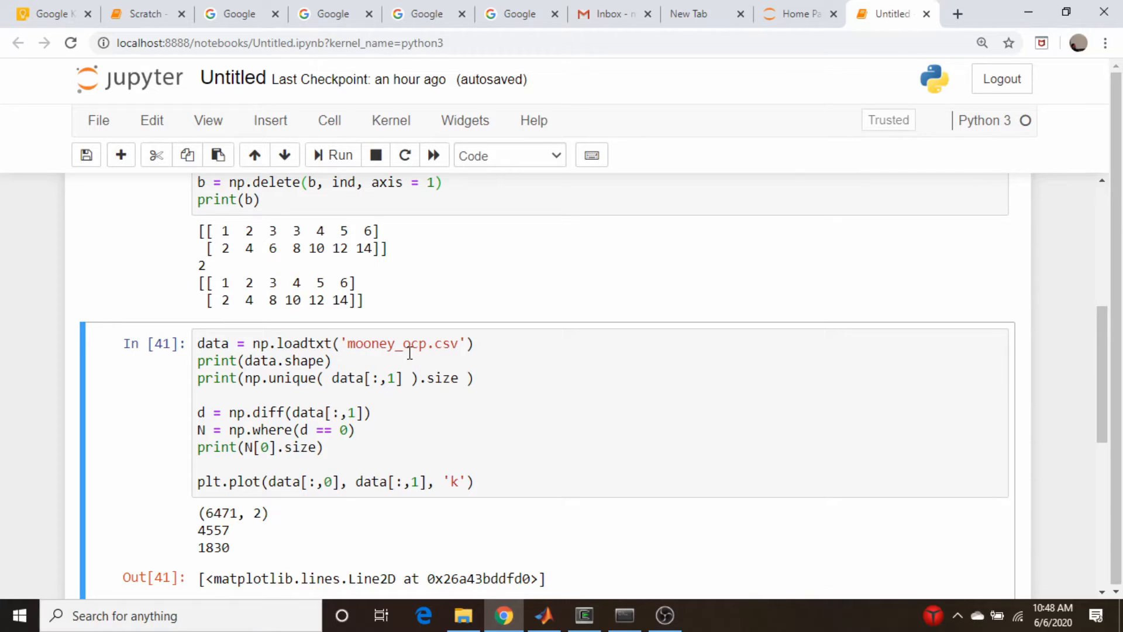
scroll(down, 3)
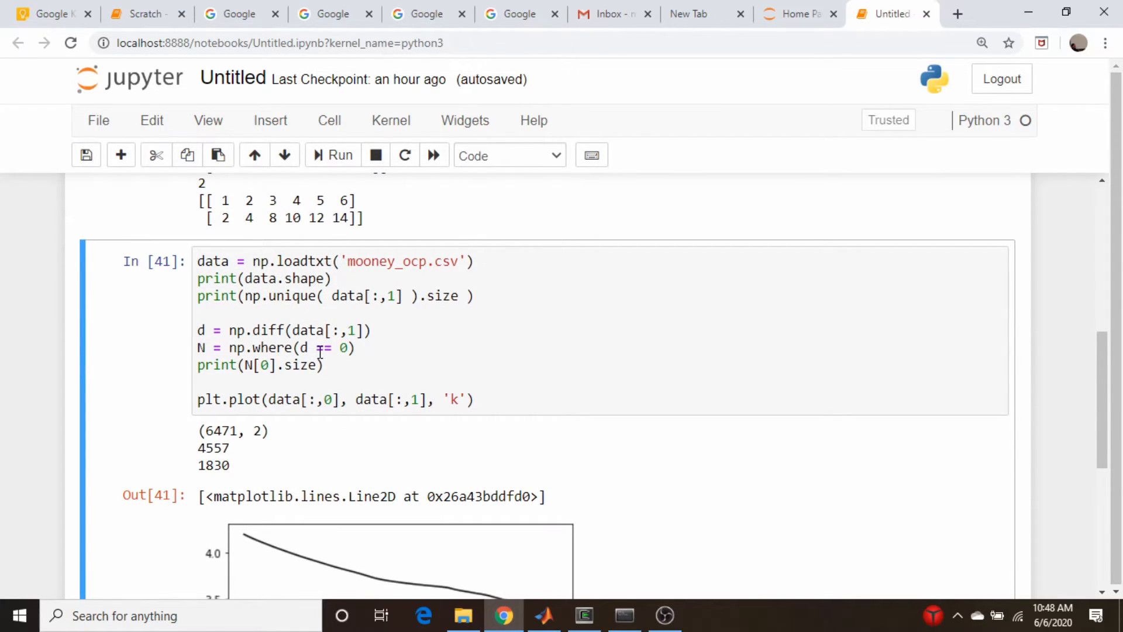
scroll(down, 3)
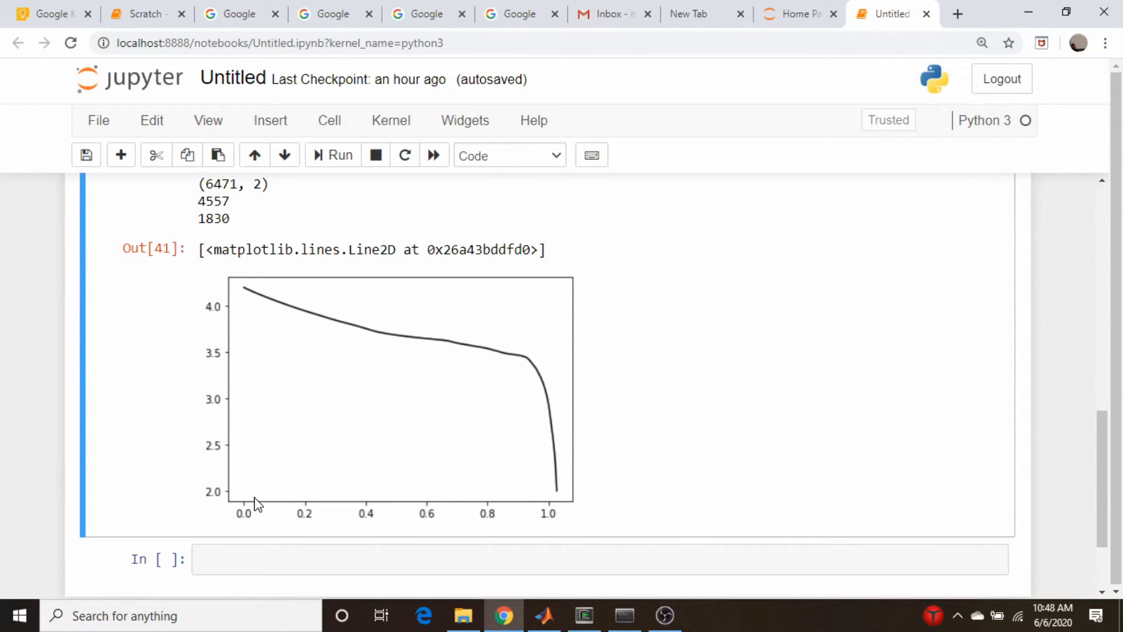
mouse_move(420, 522)
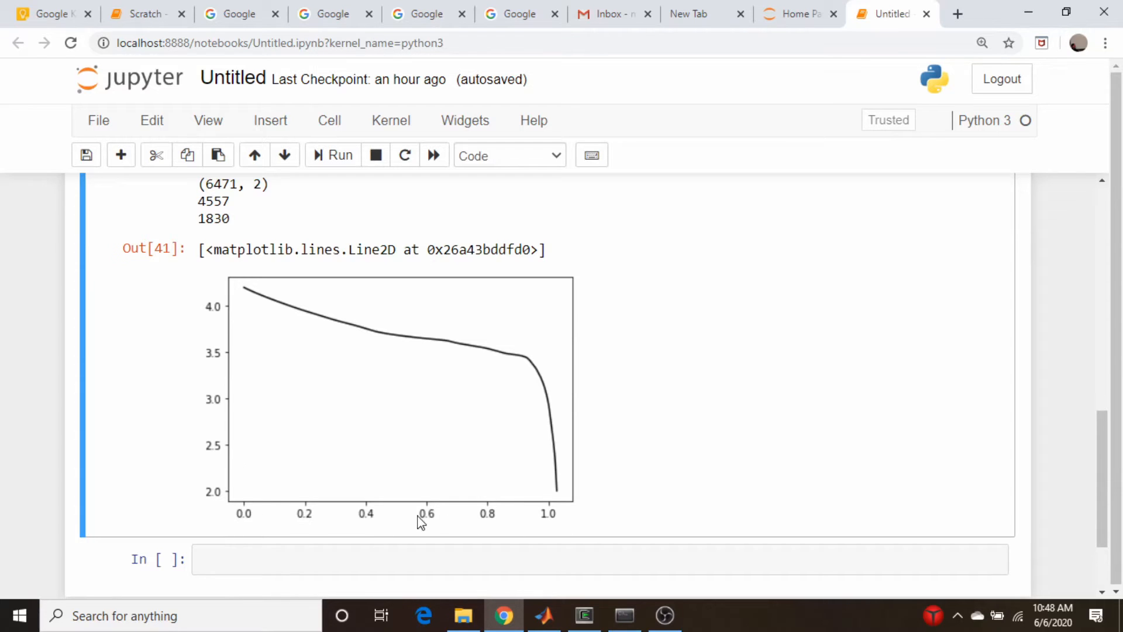
mouse_move(215, 502)
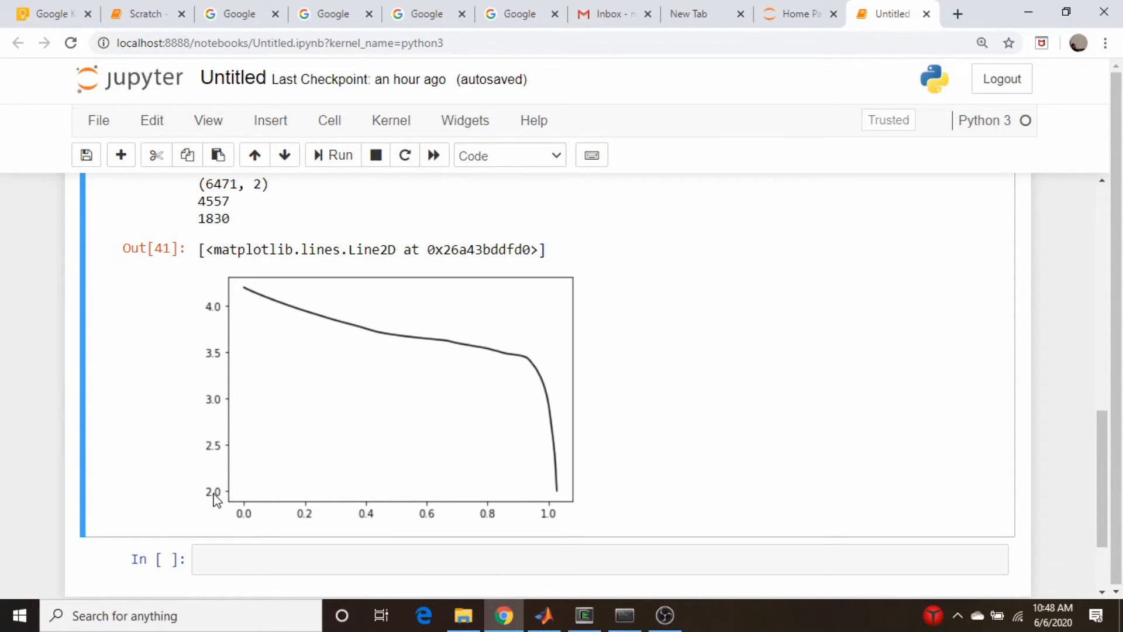
mouse_move(565, 500)
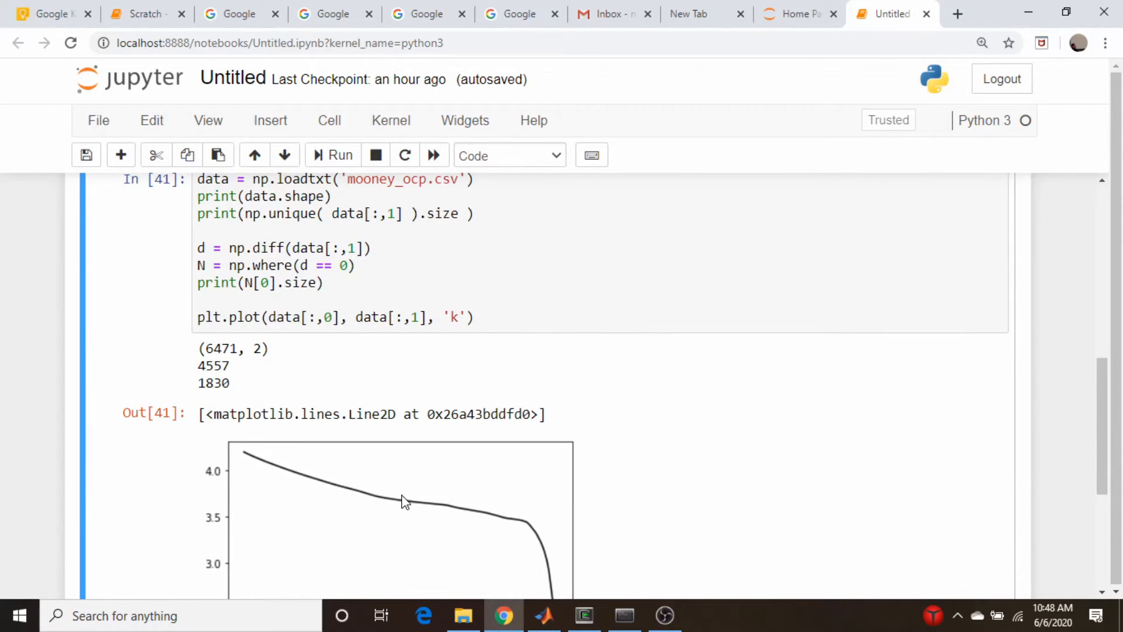
scroll(up, 3)
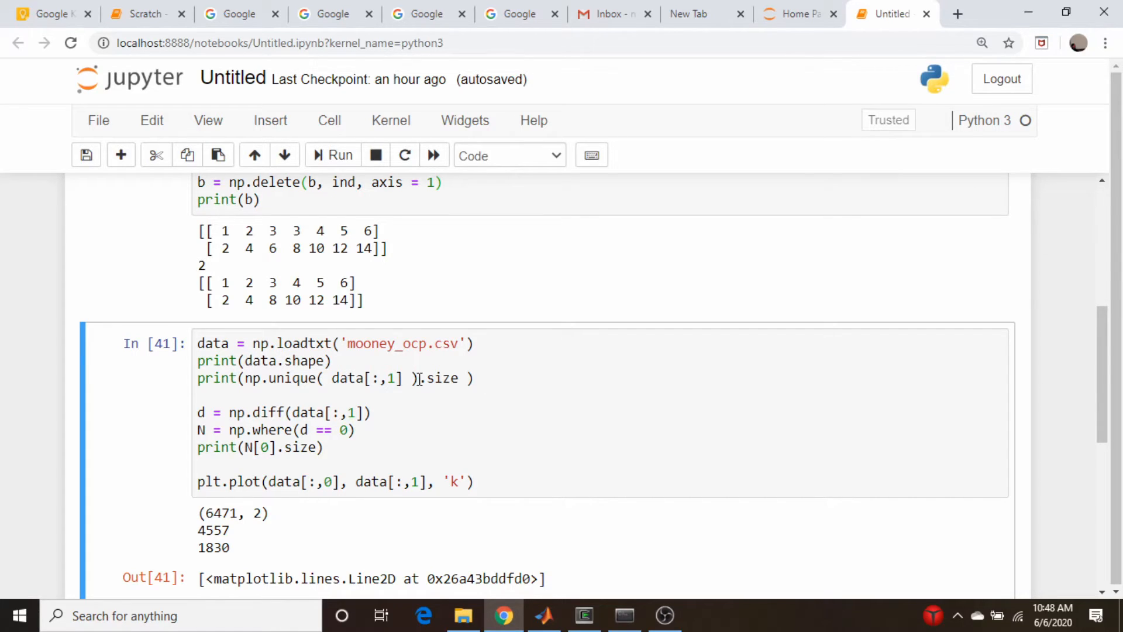
scroll(down, 3)
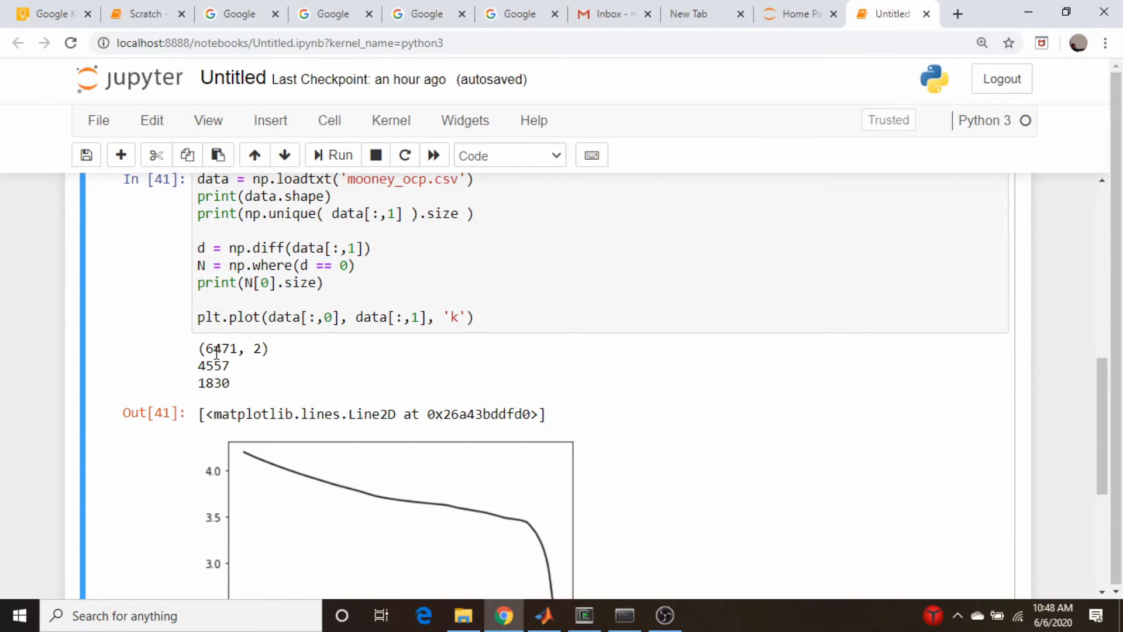
mouse_move(240, 375)
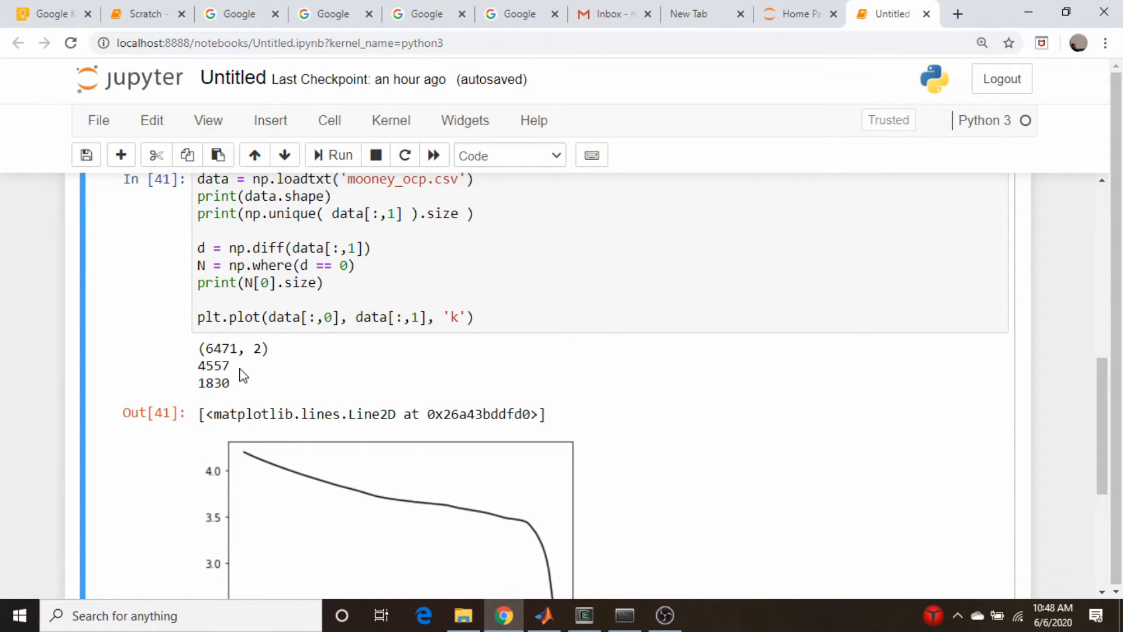
mouse_move(226, 365)
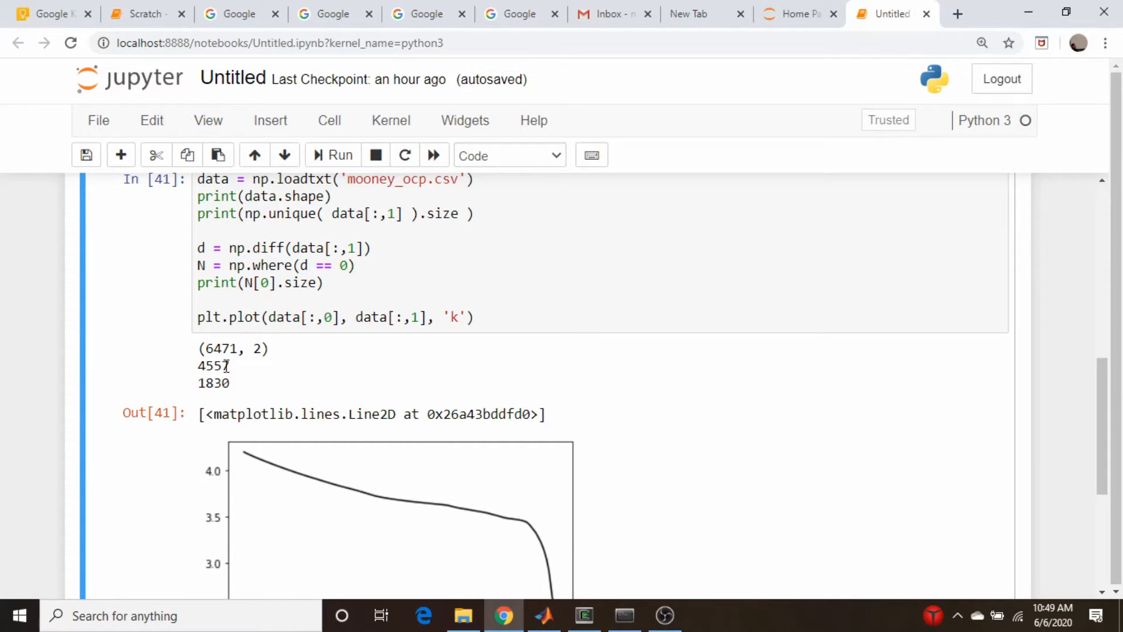
scroll(up, 3)
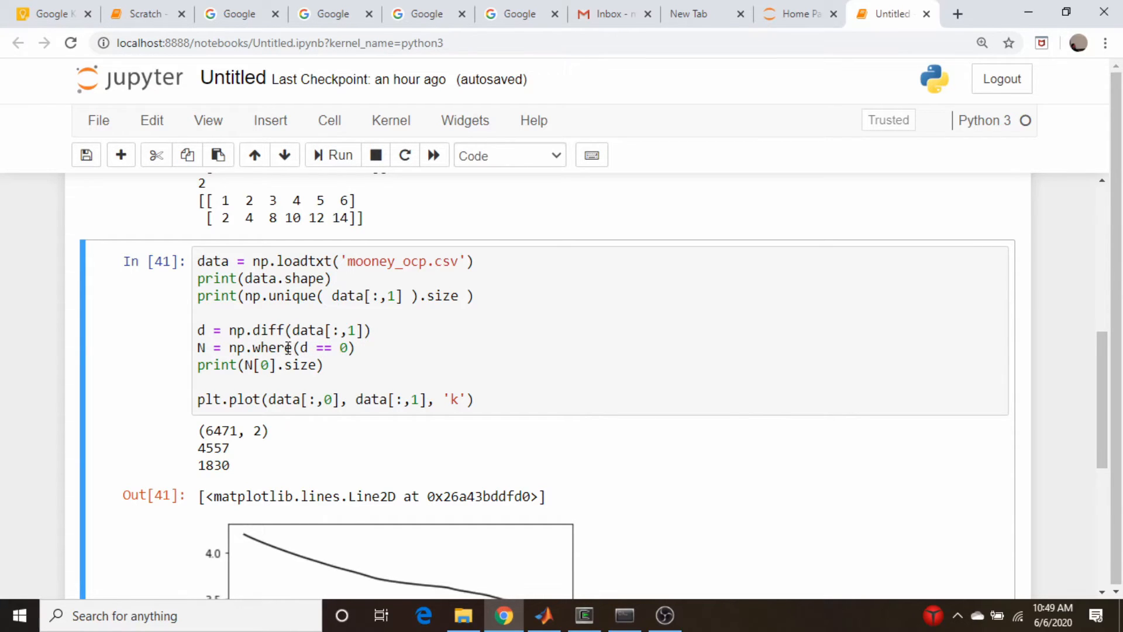
mouse_move(315, 347)
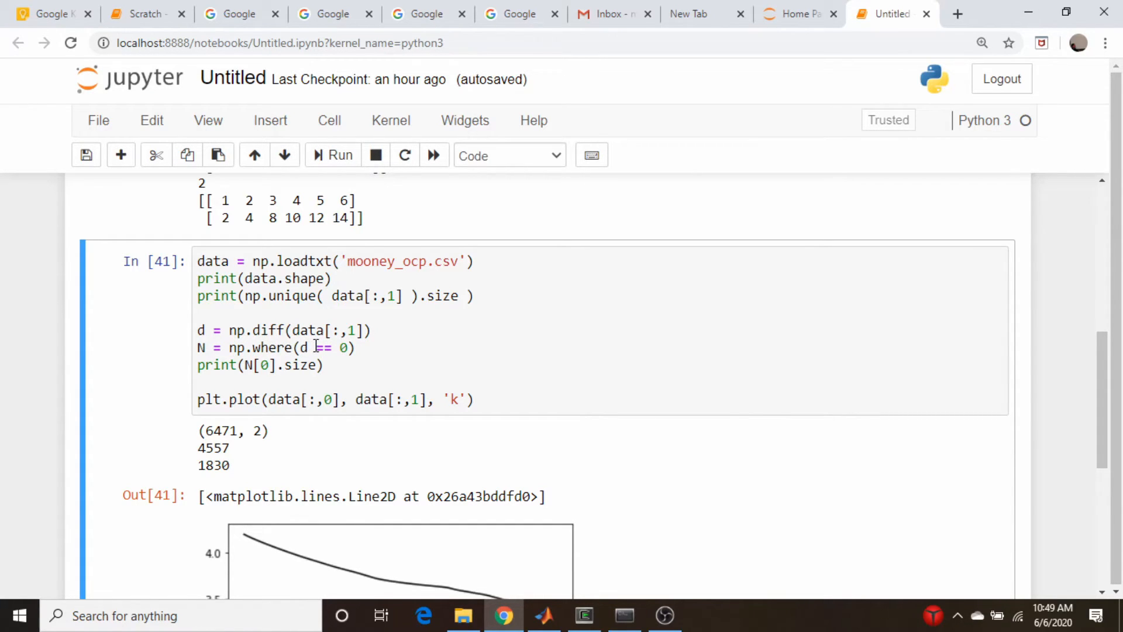
scroll(down, 3)
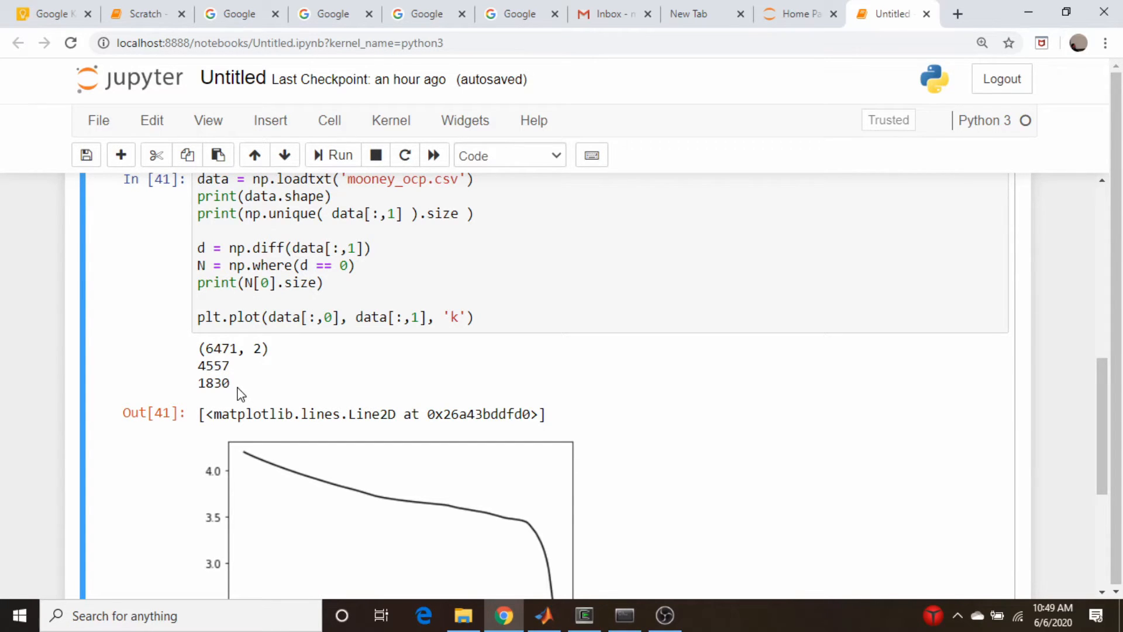
scroll(down, 3)
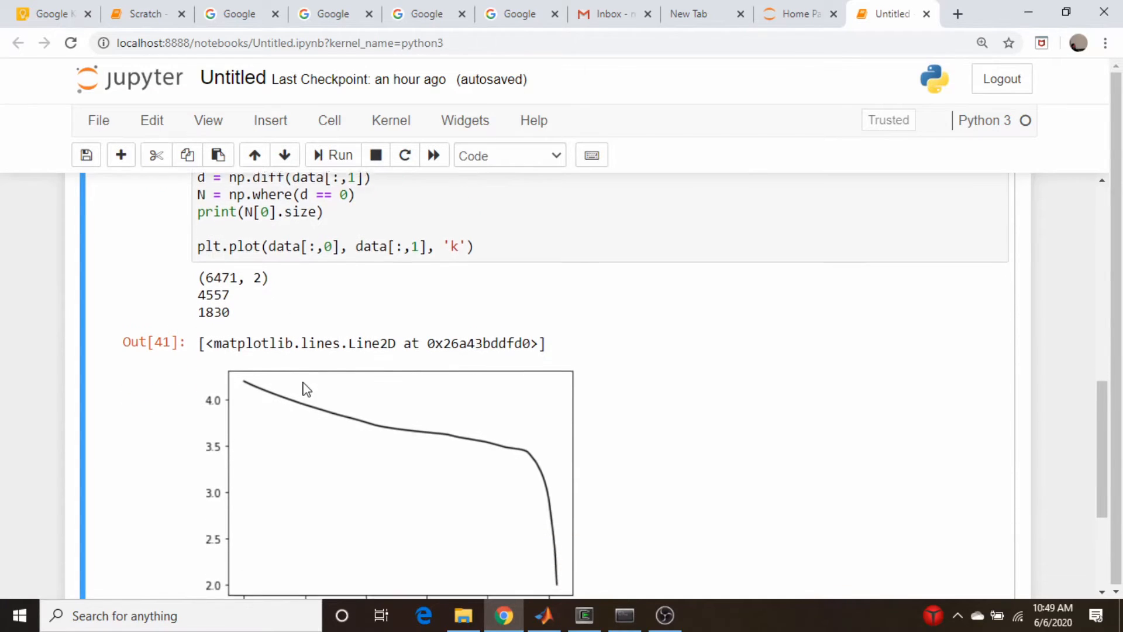
scroll(down, 3)
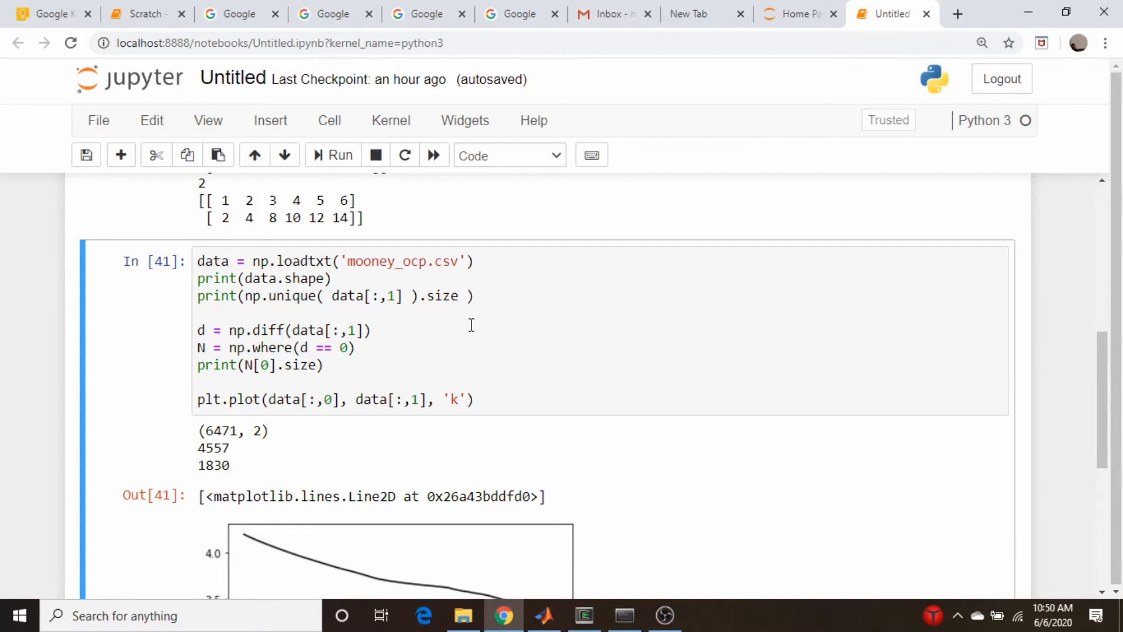
scroll(down, 3)
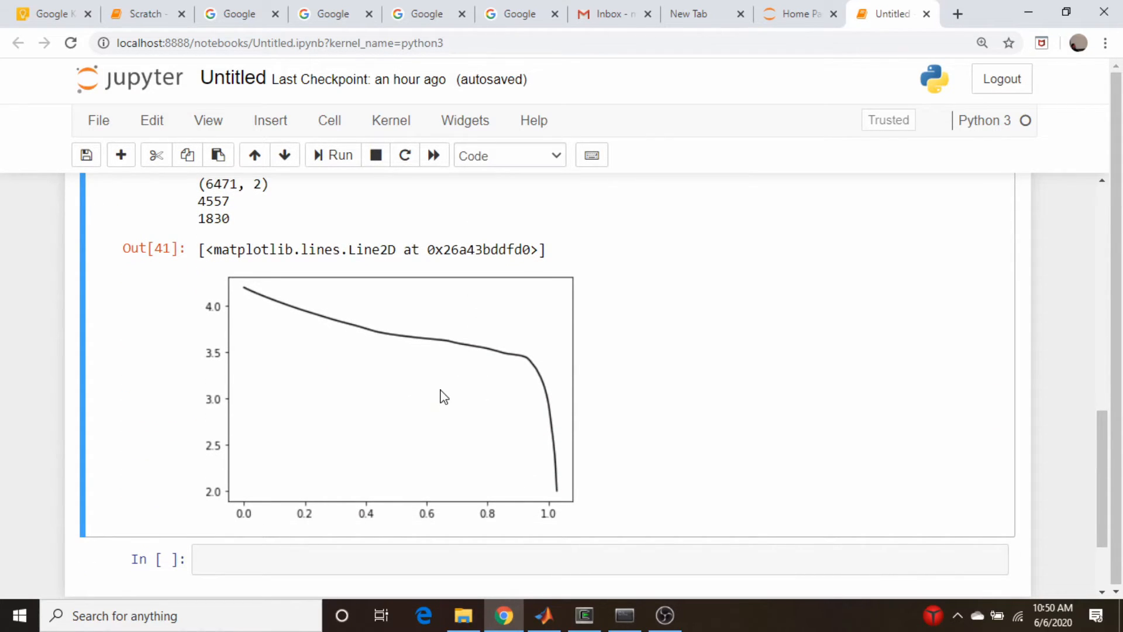
scroll(down, 3)
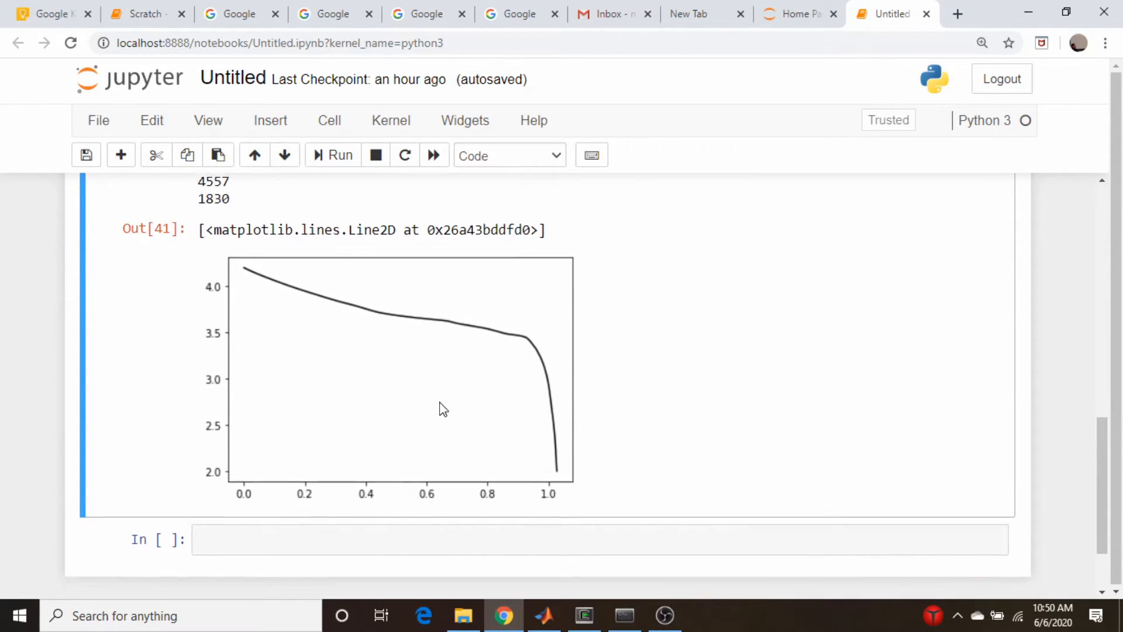
scroll(down, 3)
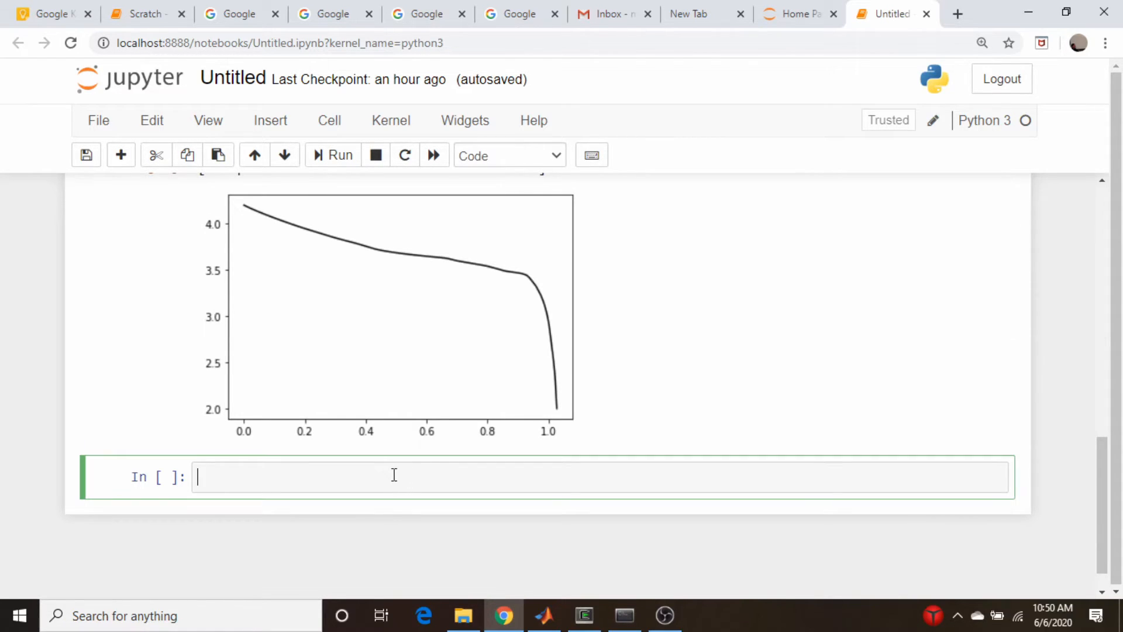
Step: Get unique second-column indices via np.unique(return_index=True) and set data = data[ind]
text(vals, ind = np.unique(data[:,1], return_index = True))
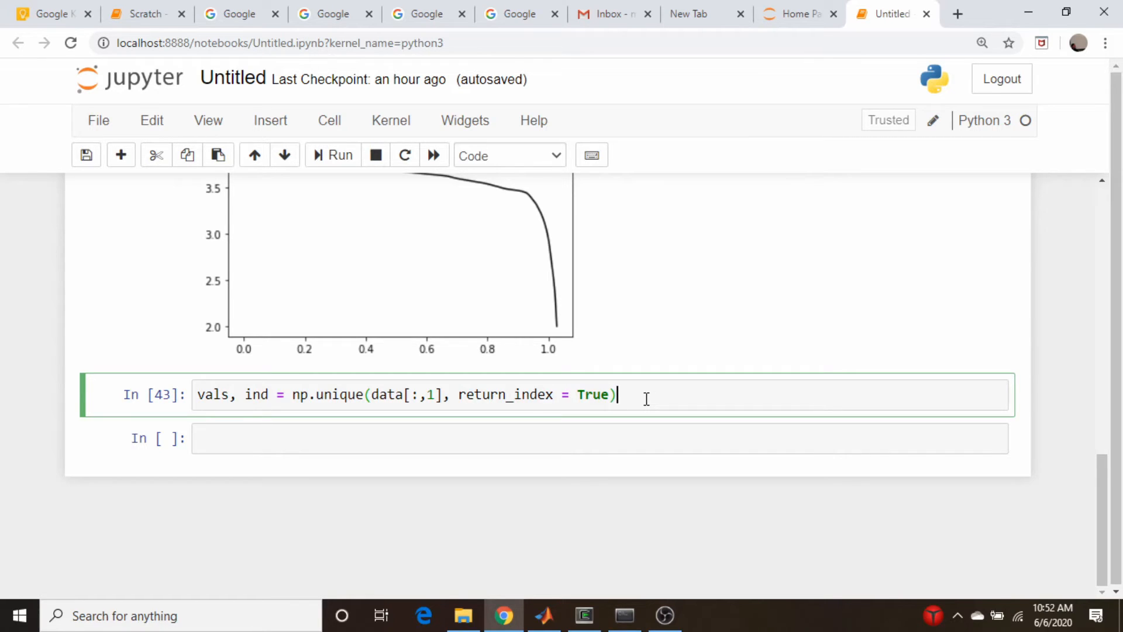
key(Shift+Enter)
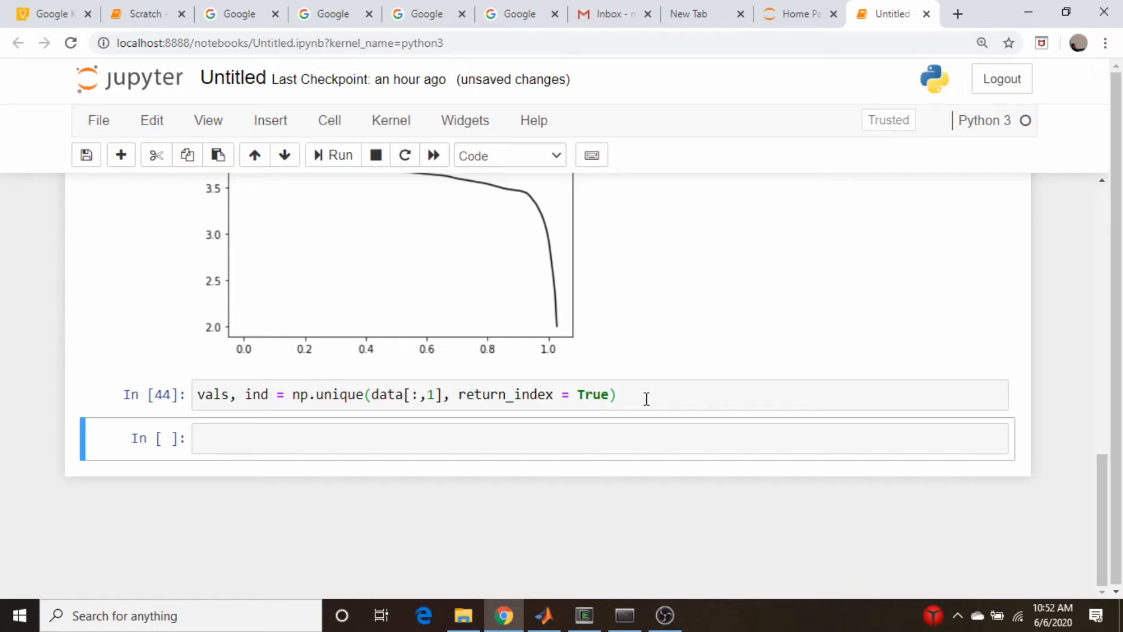
text(data)
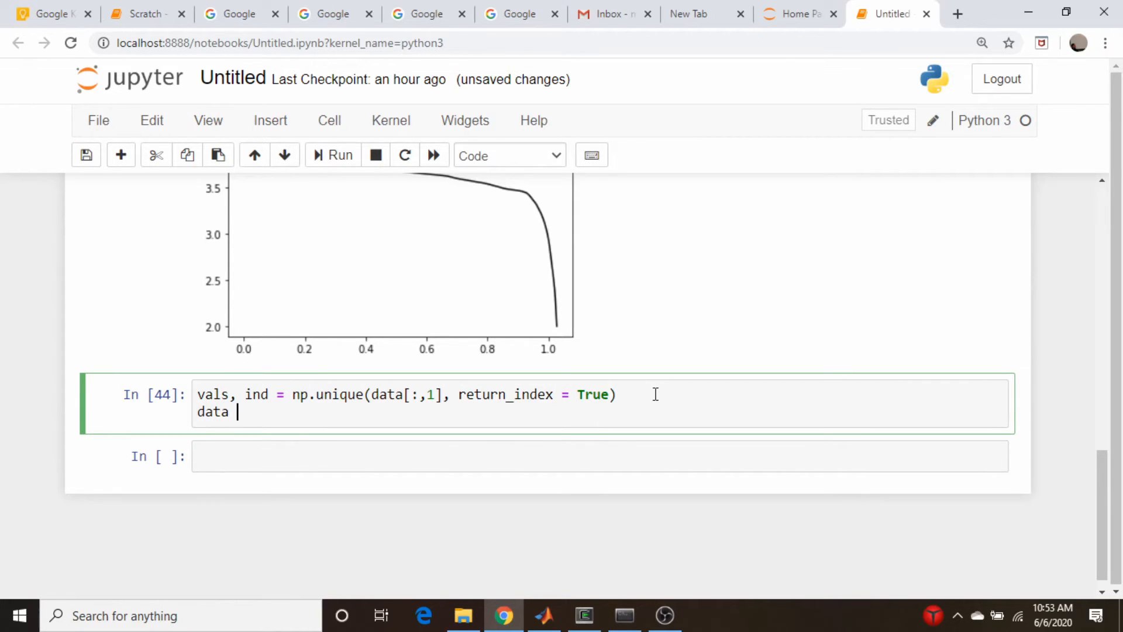
text(= data[)
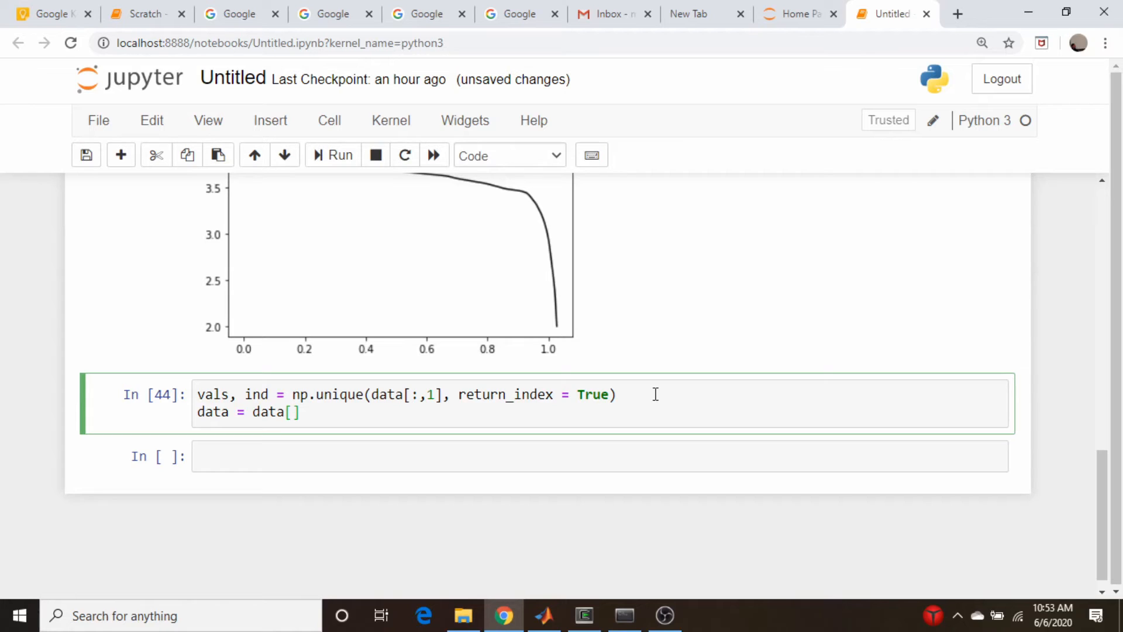
text(ind, :)
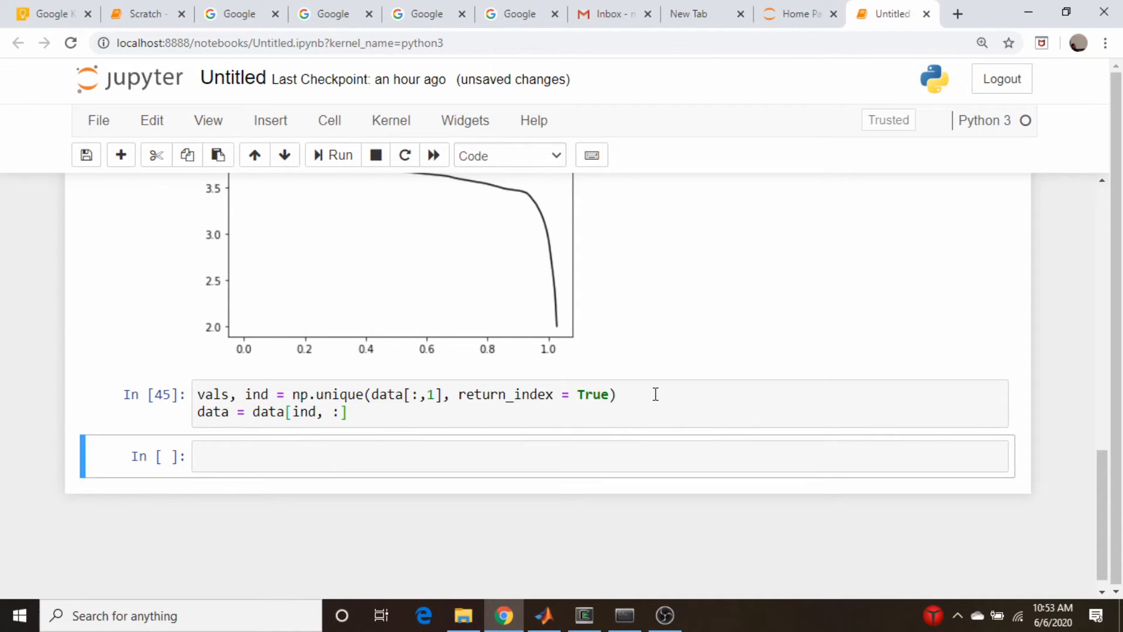
Step: Print data.shape instead of data.size, showing (4557, 2)
text(pri)
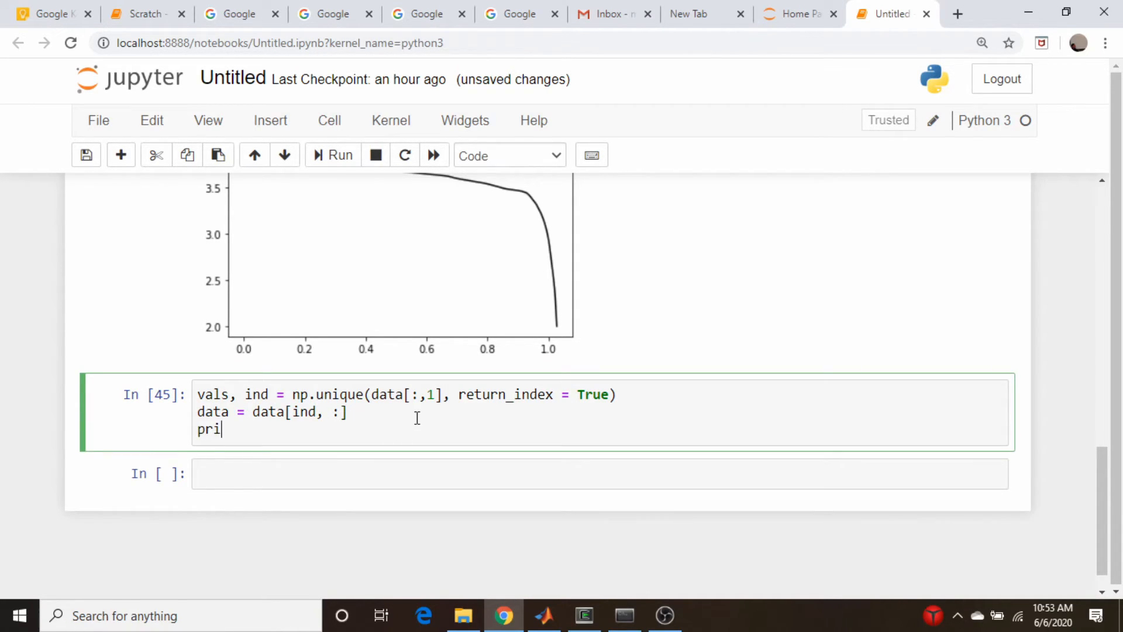
text(nt(data.size))
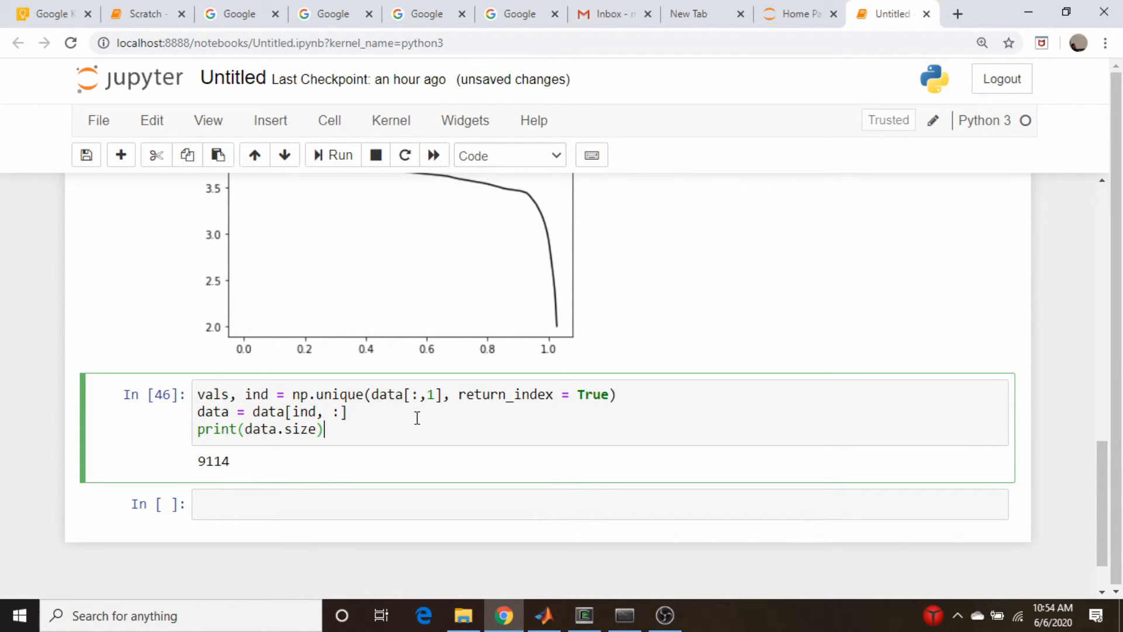
key(Backspace)
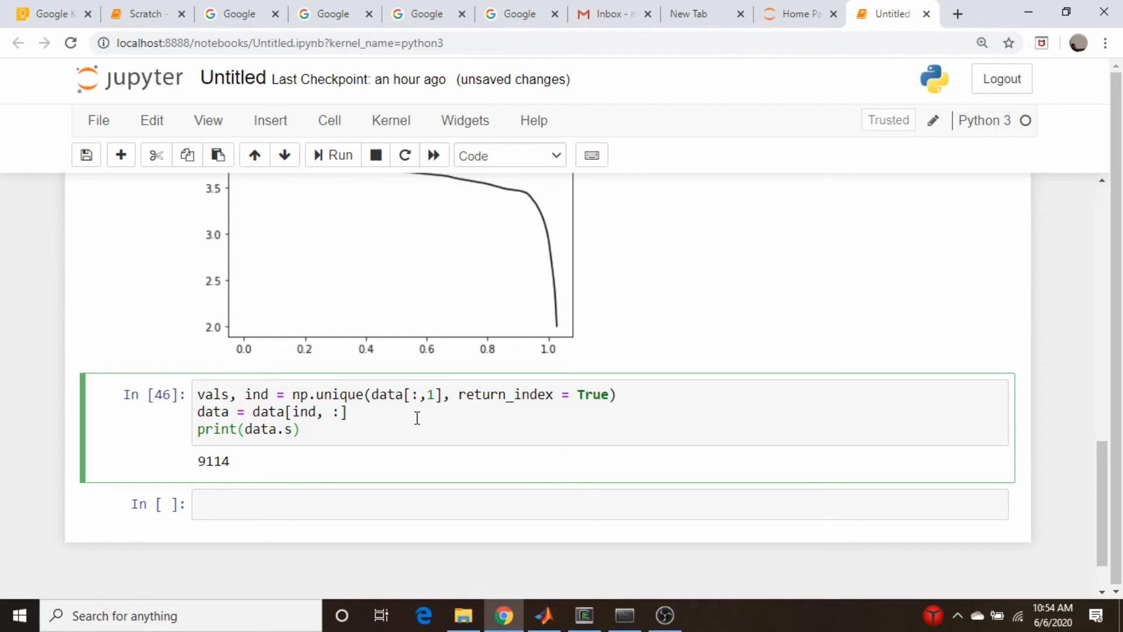
text(hape)
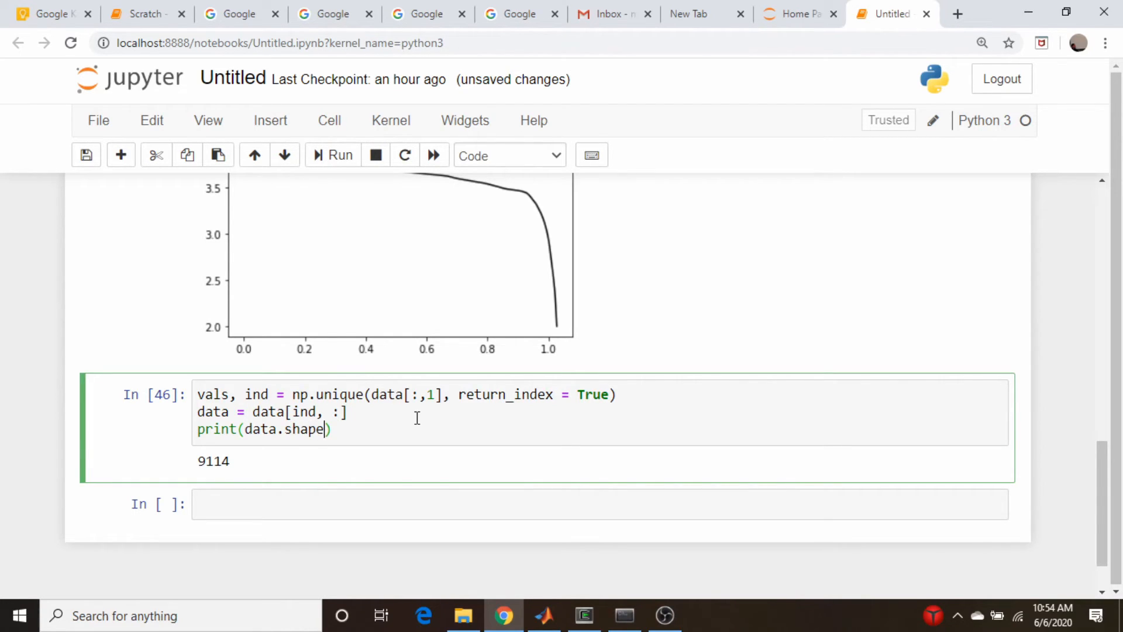
click(333, 155)
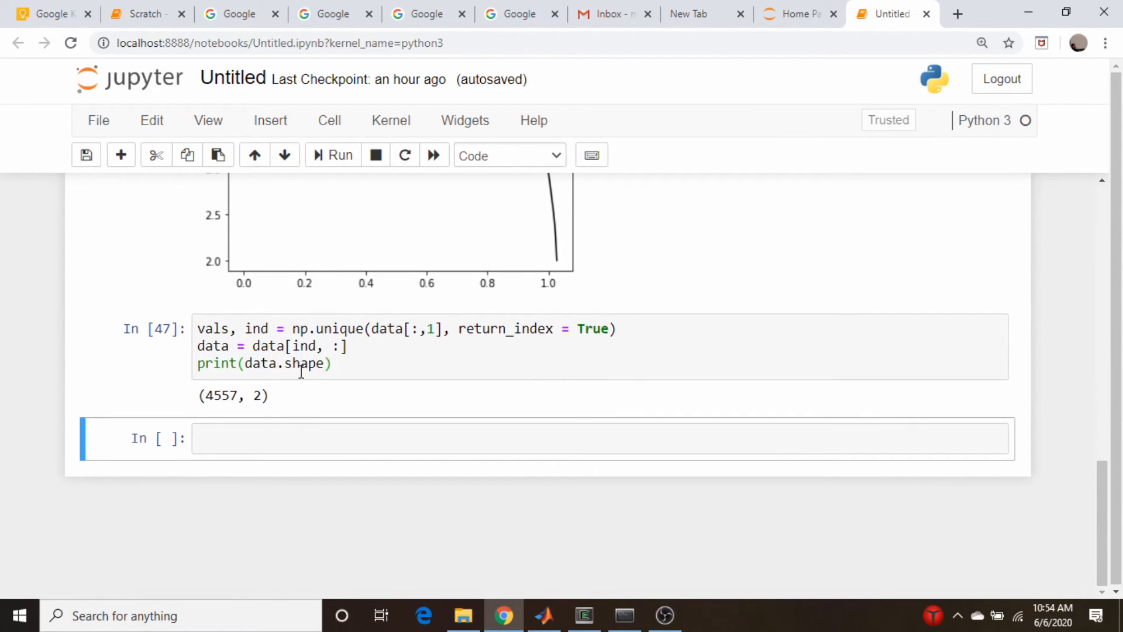
click(544, 615)
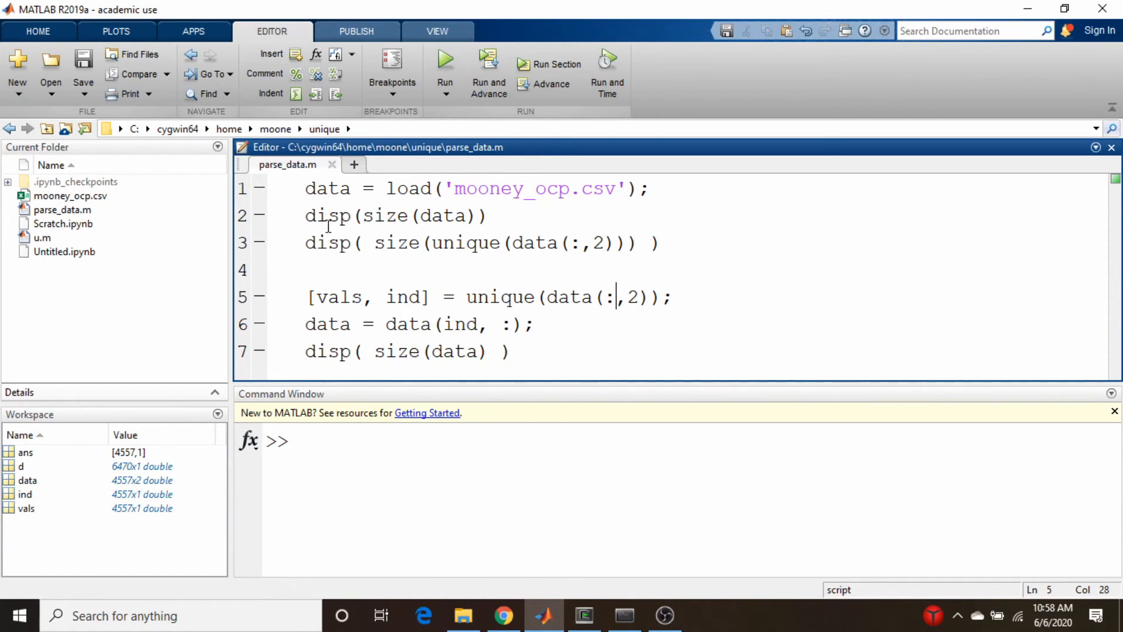
mouse_move(527, 280)
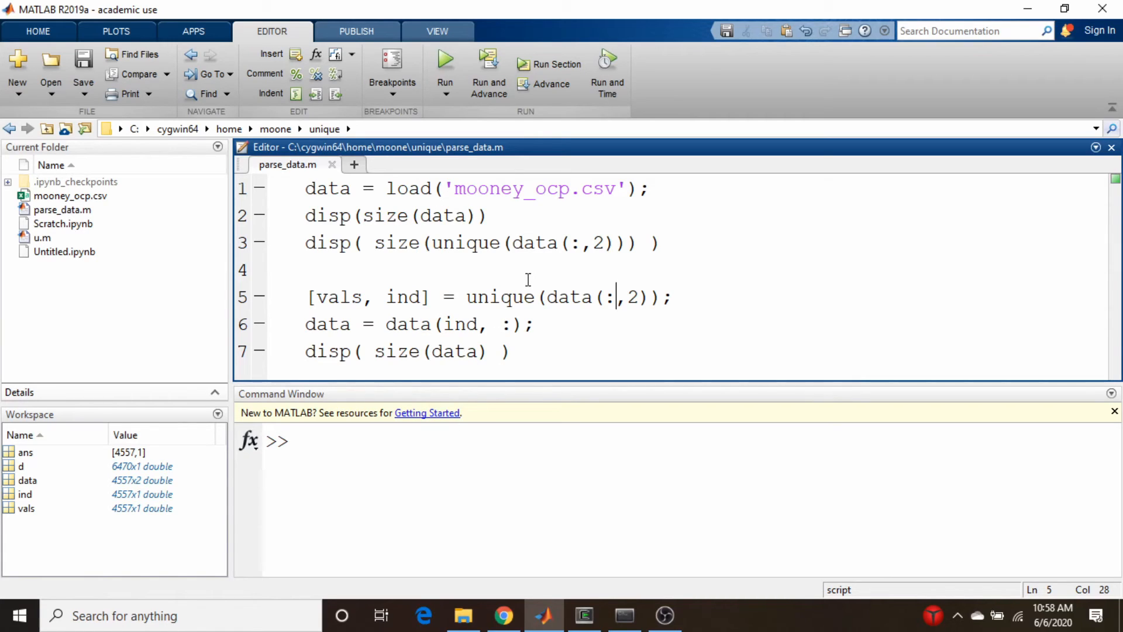
Step: Run parse_data.m, printing sizes 6471×2, 4557×1 and 4557×2
click(445, 58)
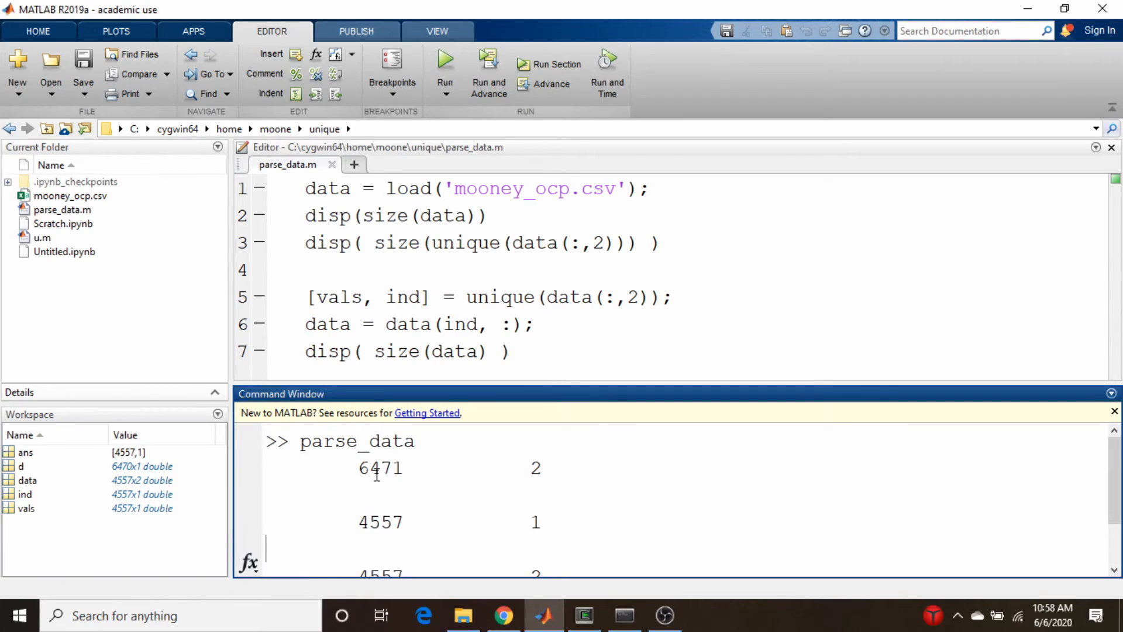
mouse_move(381, 477)
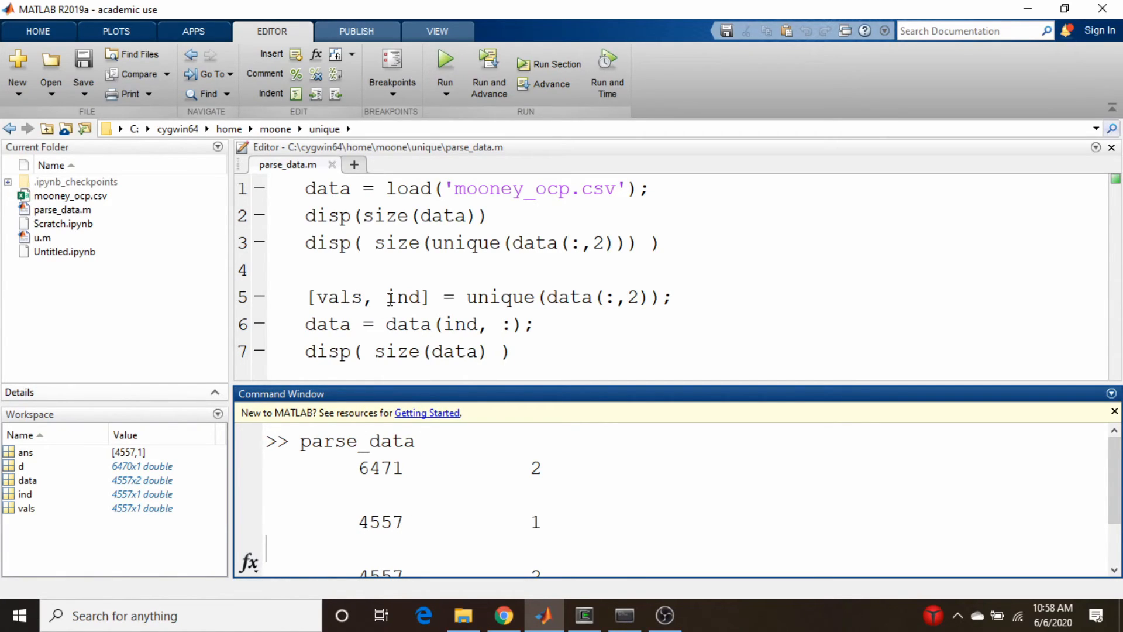
mouse_move(645, 302)
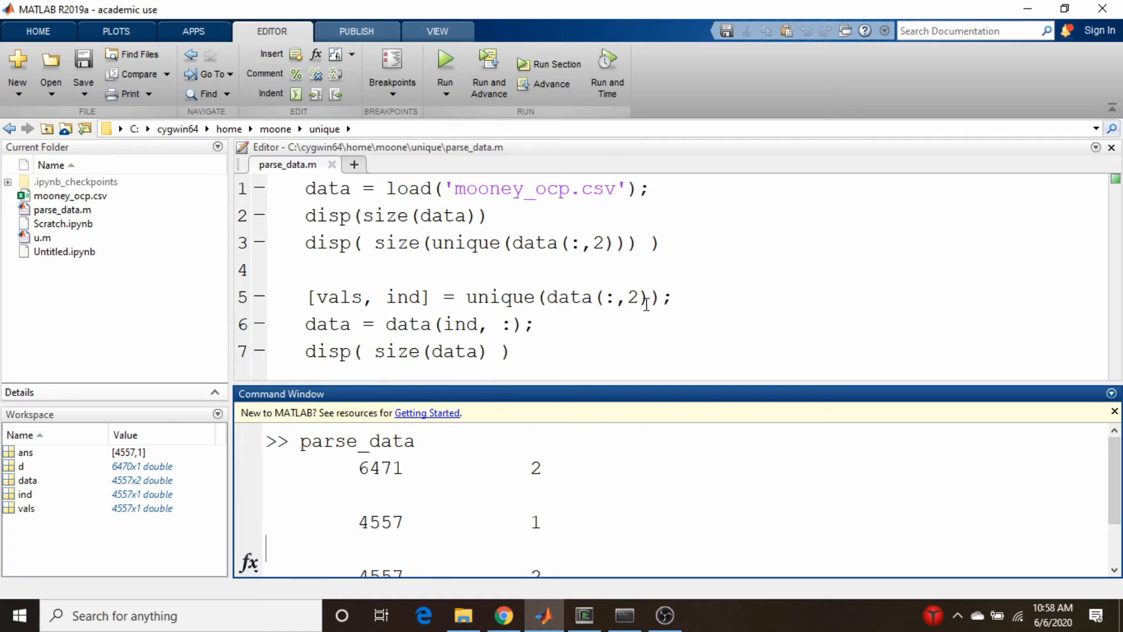